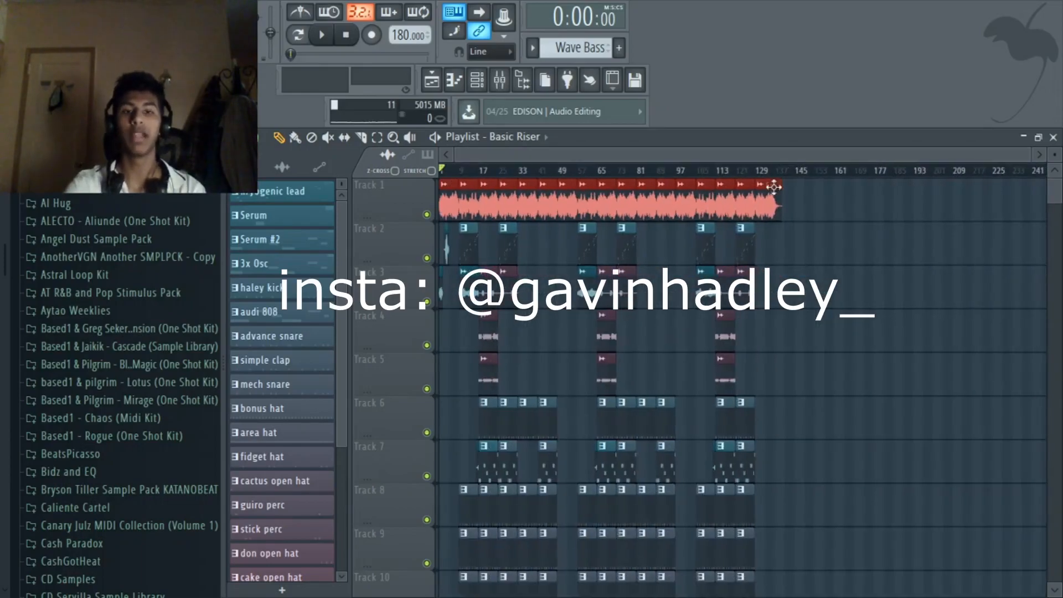
Play the arrangement and inspect the call up vocal clip's sample settings
left_click(321, 35)
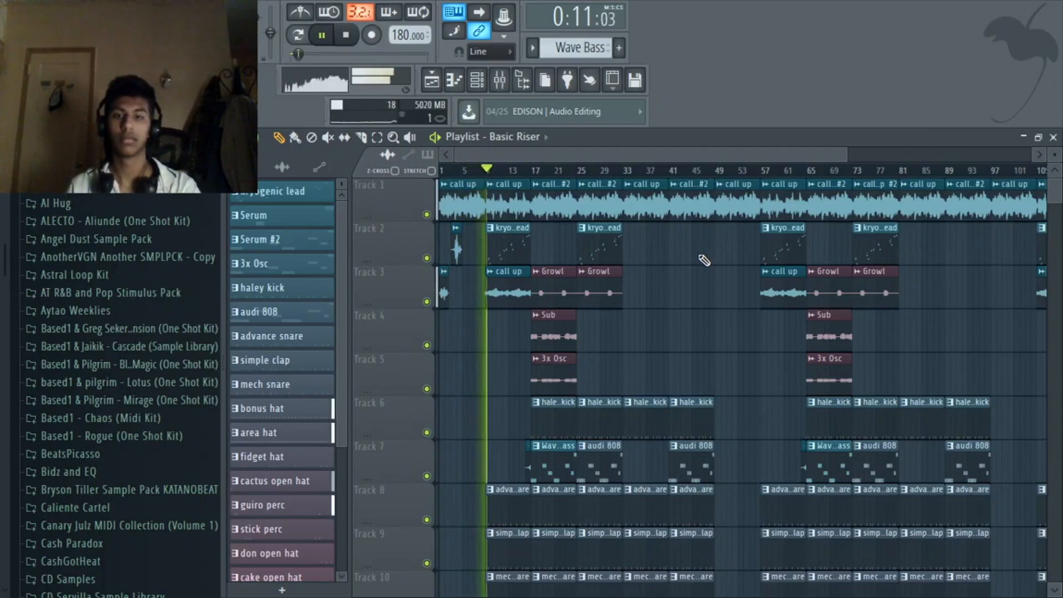
scroll("down", 3)
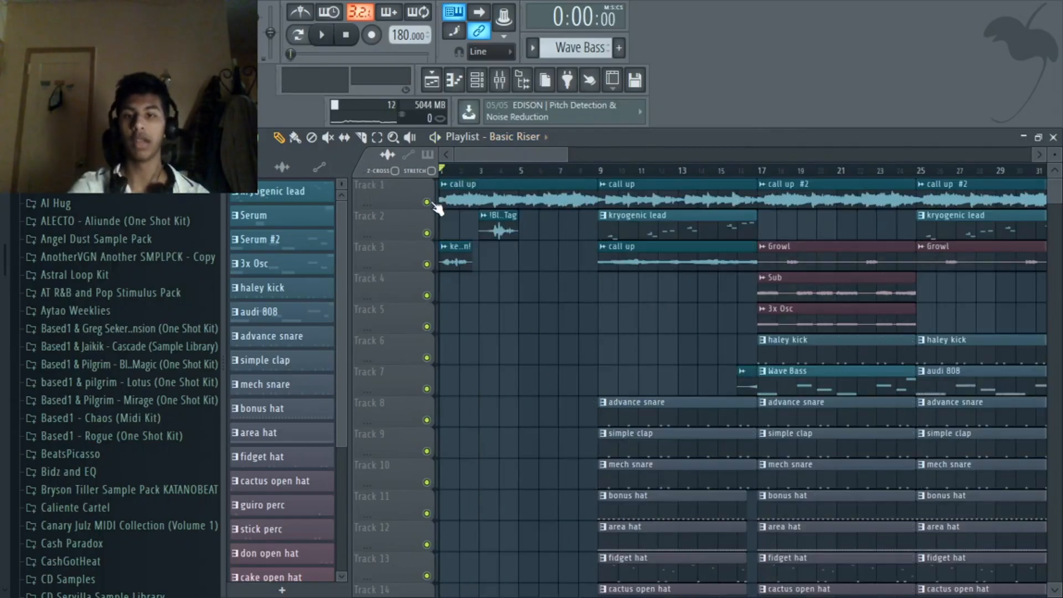
double_click(488, 197)
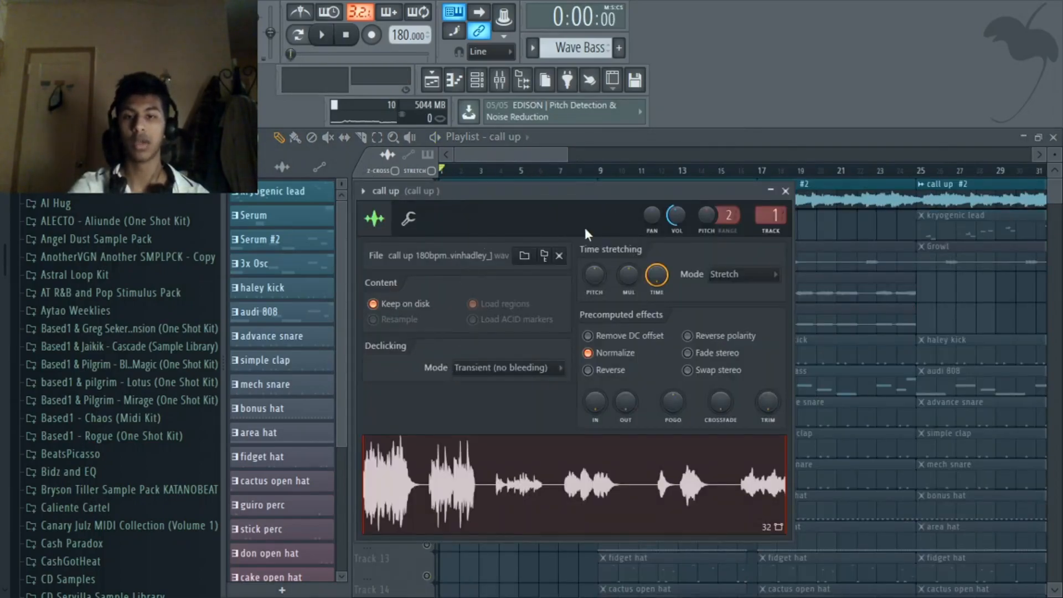
left_click(321, 34)
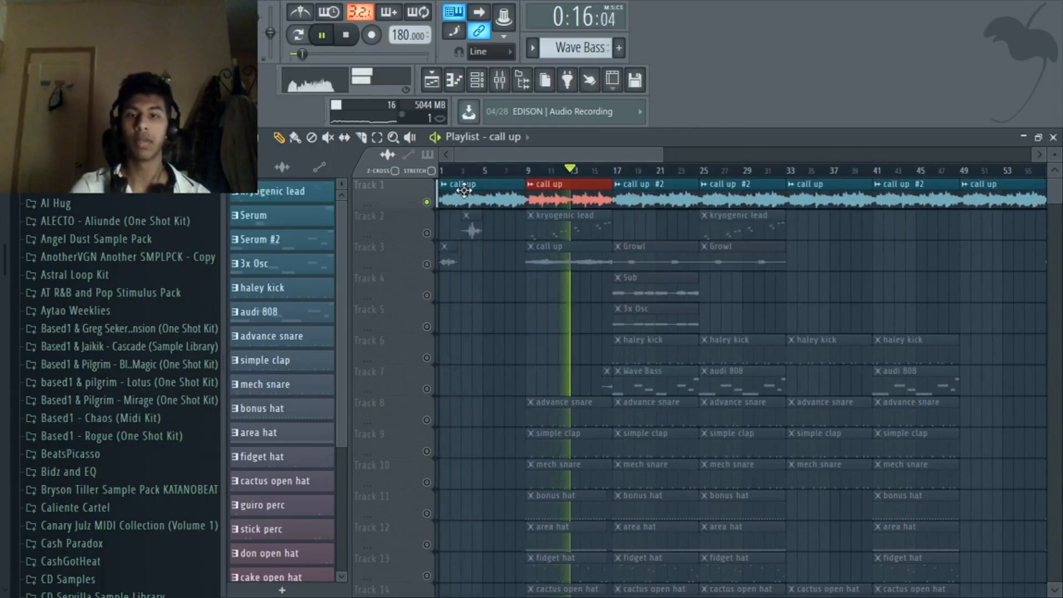
Select and deselect the second call up clip, then bring up the mixer on its channel
left_click(322, 34)
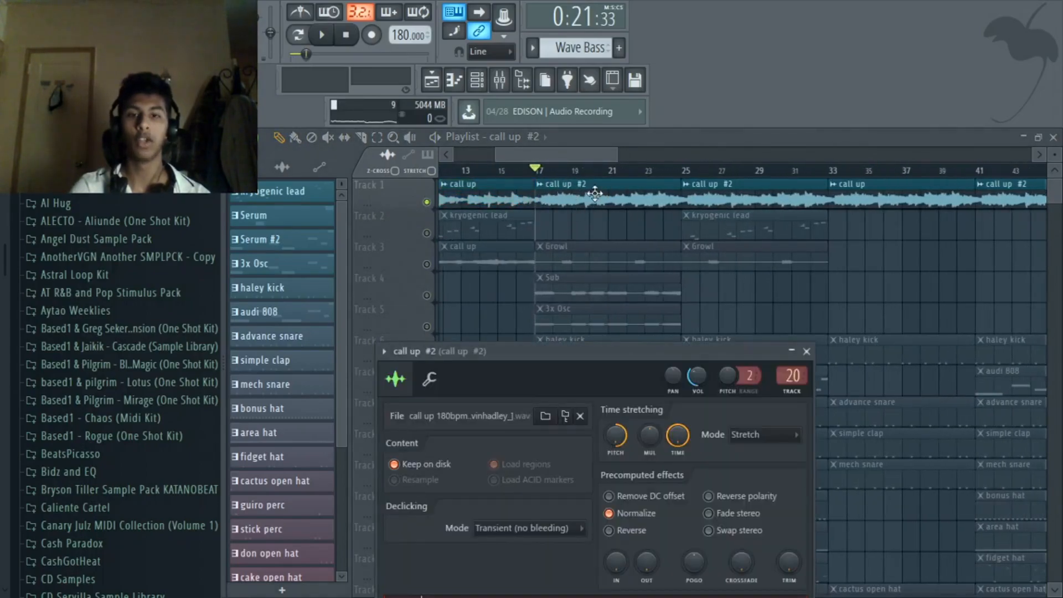
right_click(594, 195)
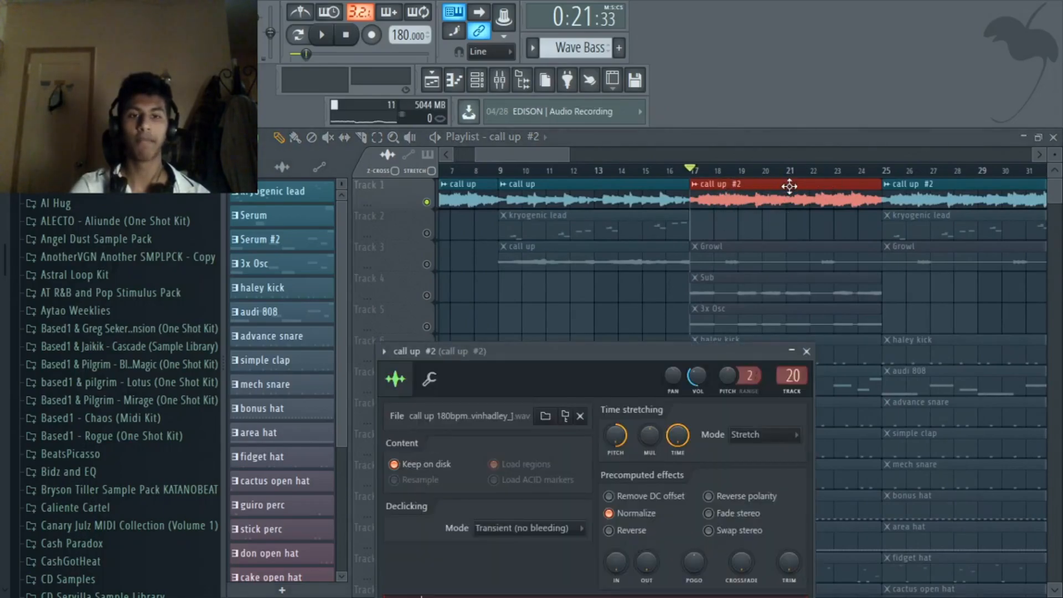
mouse_move(671, 186)
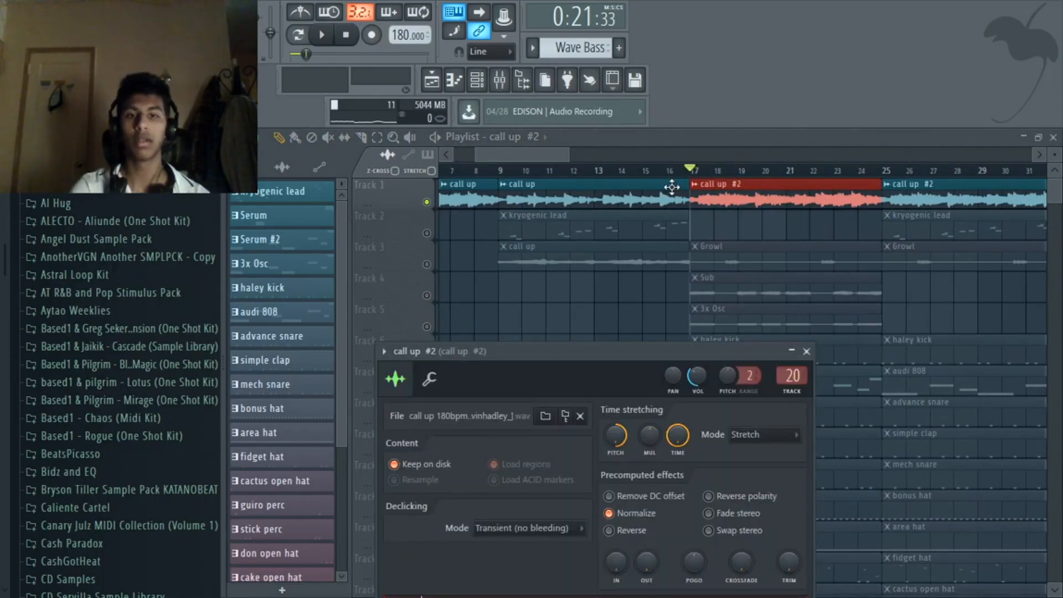
left_click(806, 351)
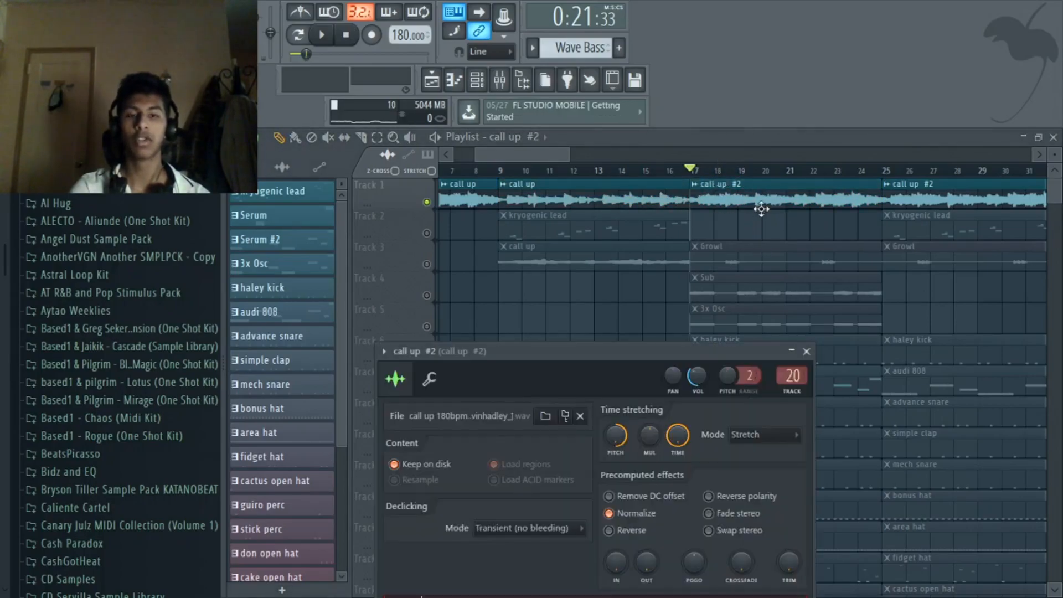
left_click(499, 80)
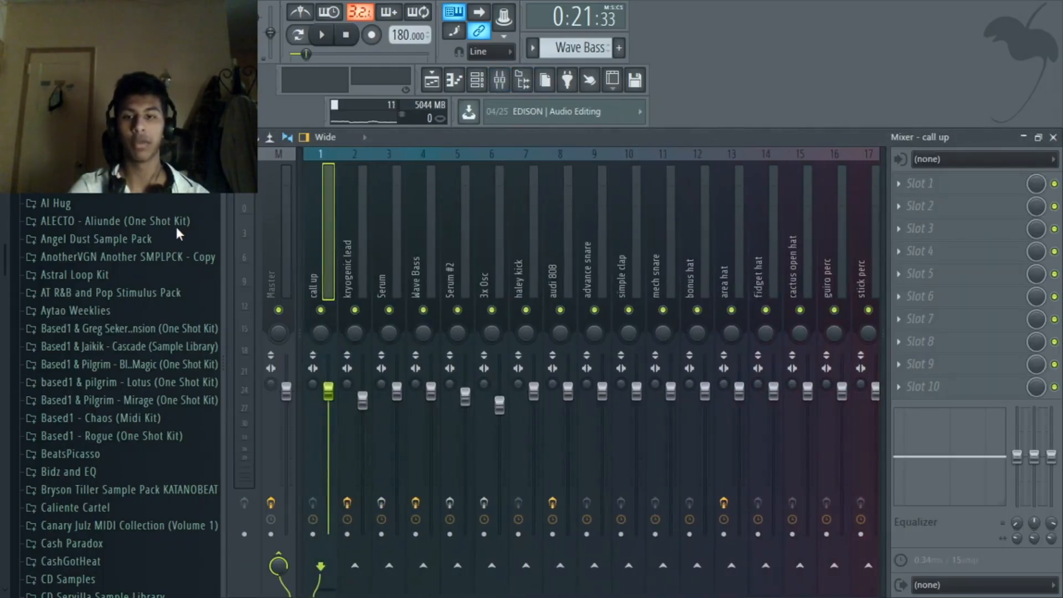
Show insert 20 (call up #2) and bring up its Fruity Reeverb 2 and Gross Beat 1 Beat Gate pattern
left_click(862, 271)
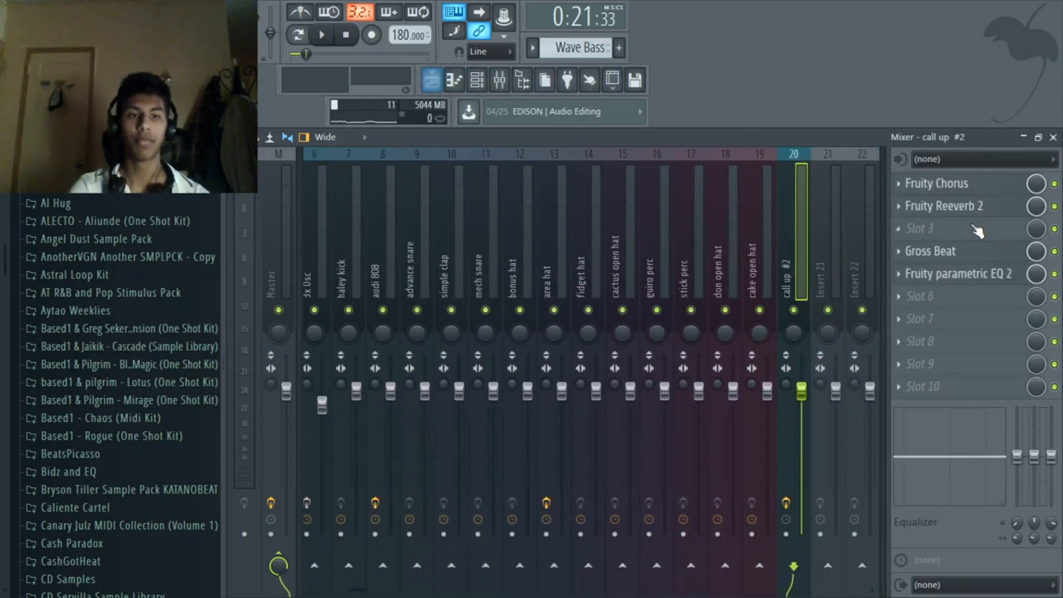
left_click(944, 206)
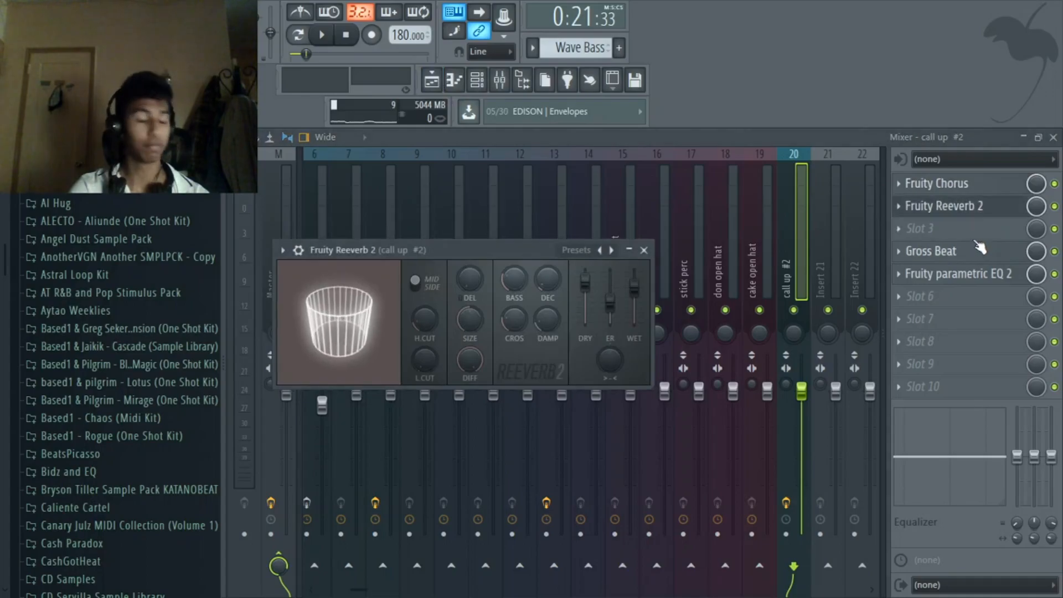
left_click(931, 250)
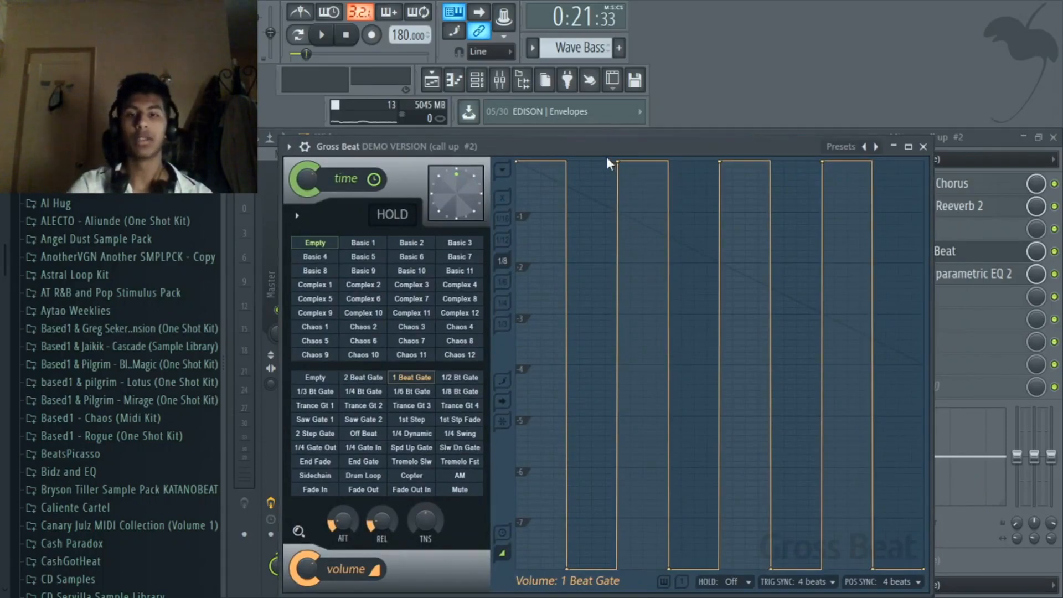
Close Gross Beat, toggle the mixer and return to the playlist arrangement
left_click(321, 35)
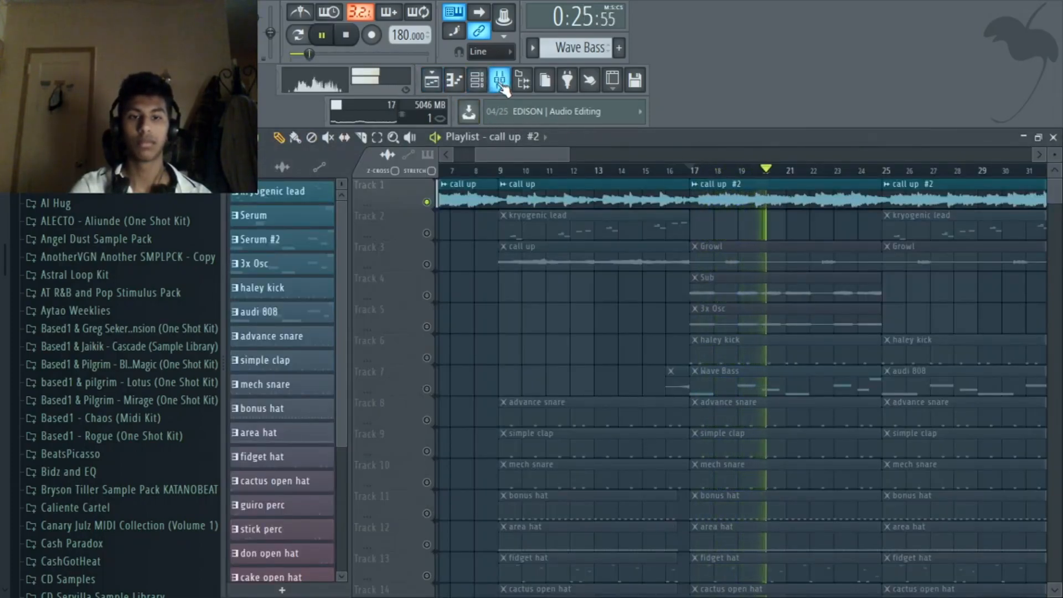
left_click(499, 80)
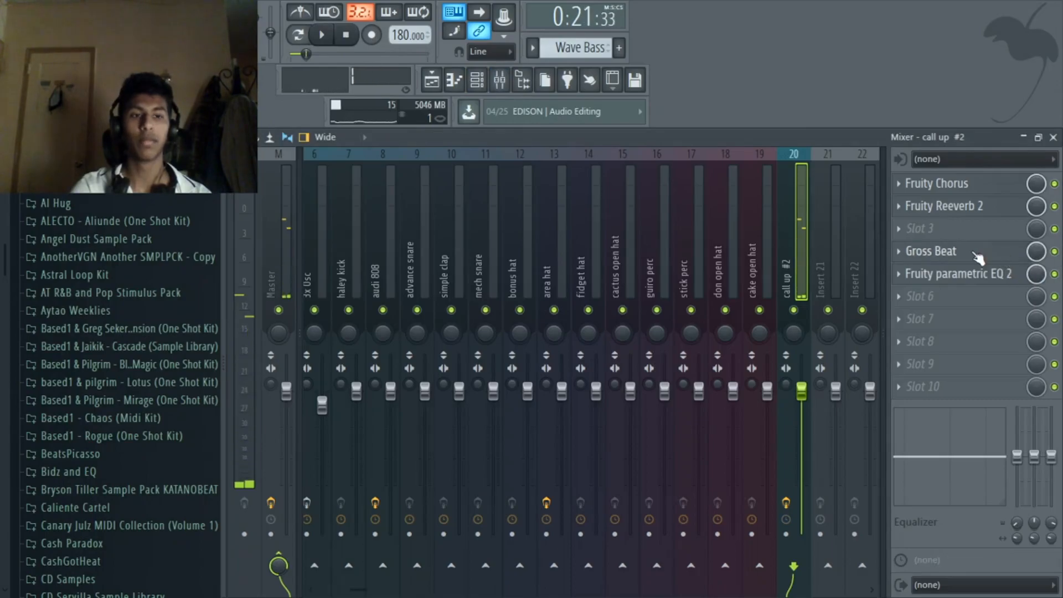
left_click(320, 35)
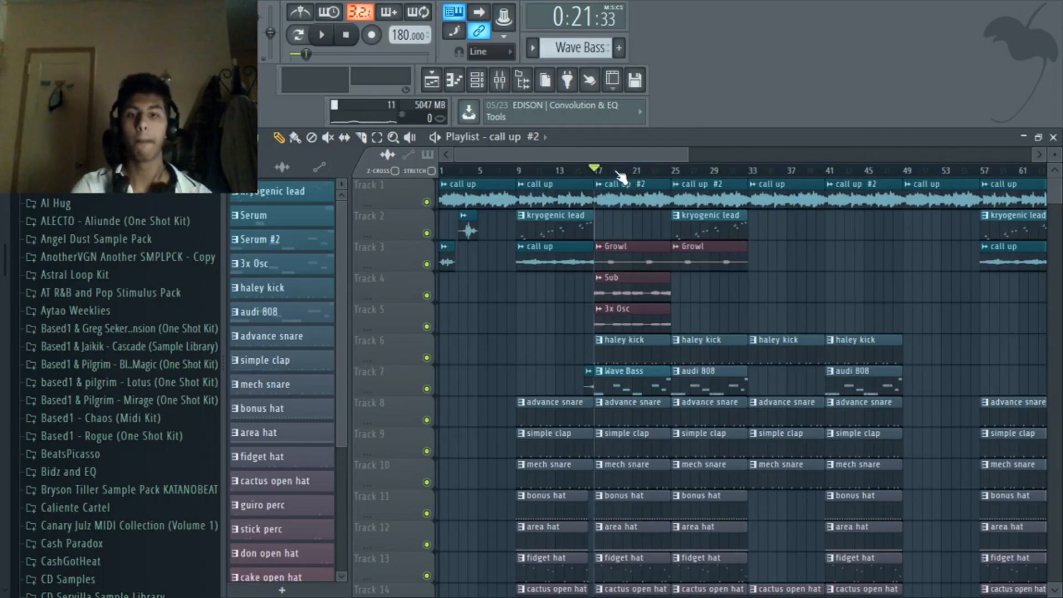
Browse the channel rack to lead - kryogenic and open its pattern in the piano roll
left_click(345, 35)
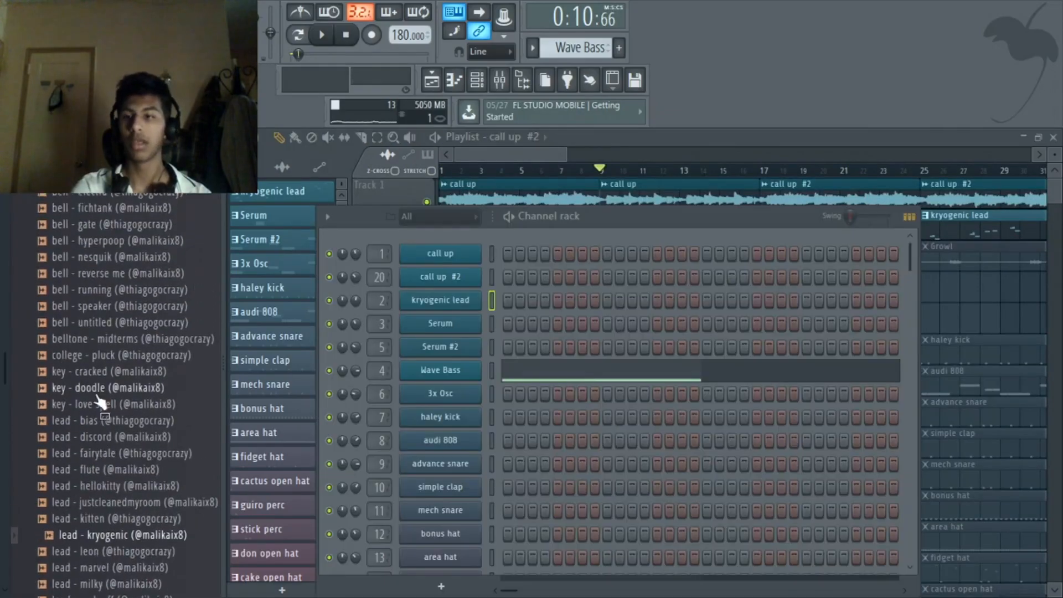
scroll("up", 3)
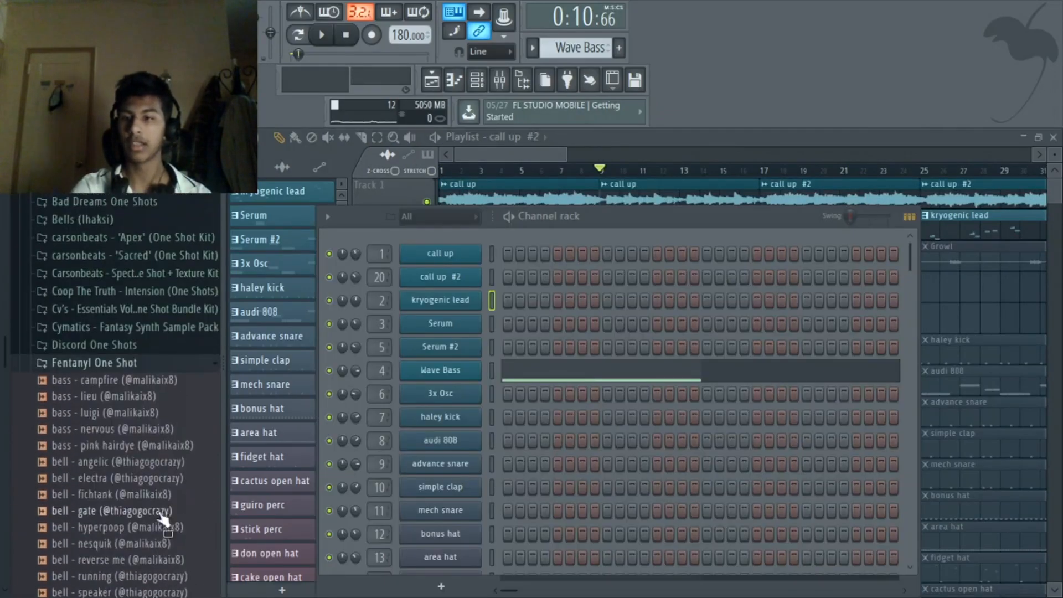
scroll("down", 3)
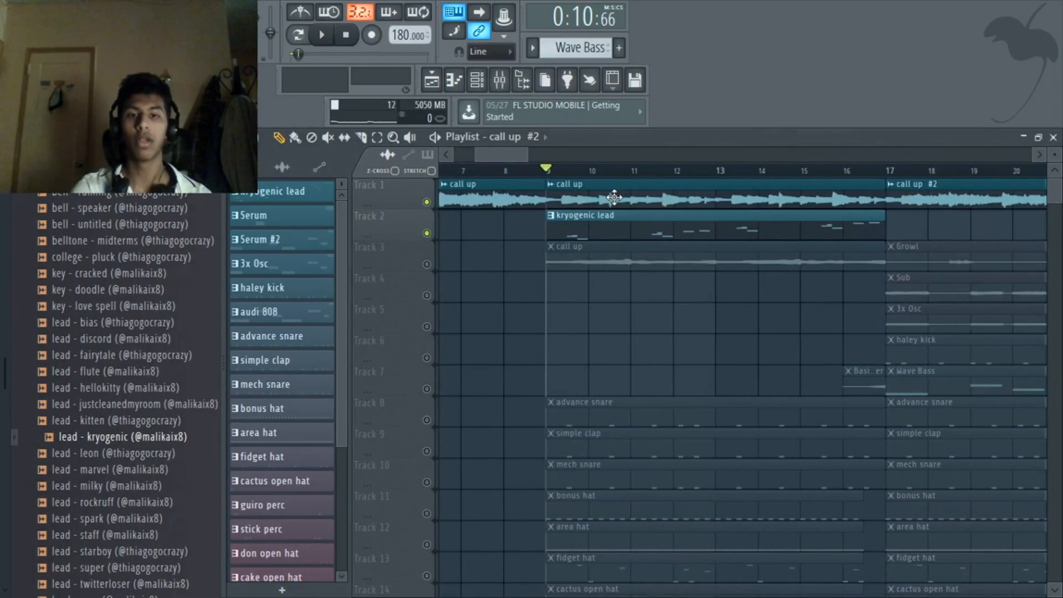
left_click(478, 80)
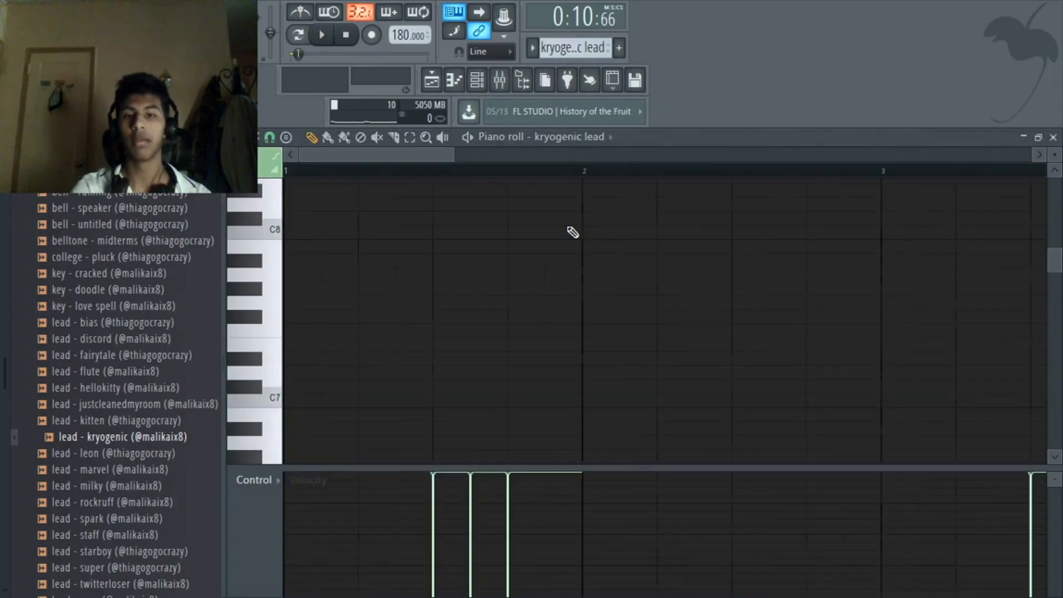
Audition the kryogenic lead melody twice, then show its mixer insert with Fruity Delay 3 and Fruity Reeverb 2
left_click(321, 35)
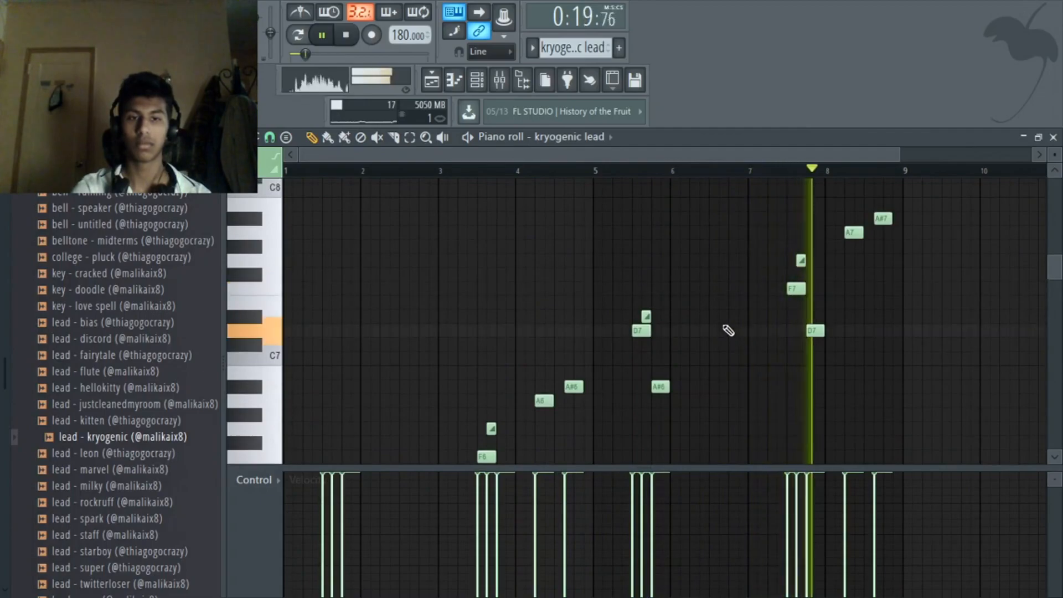
left_click(321, 35)
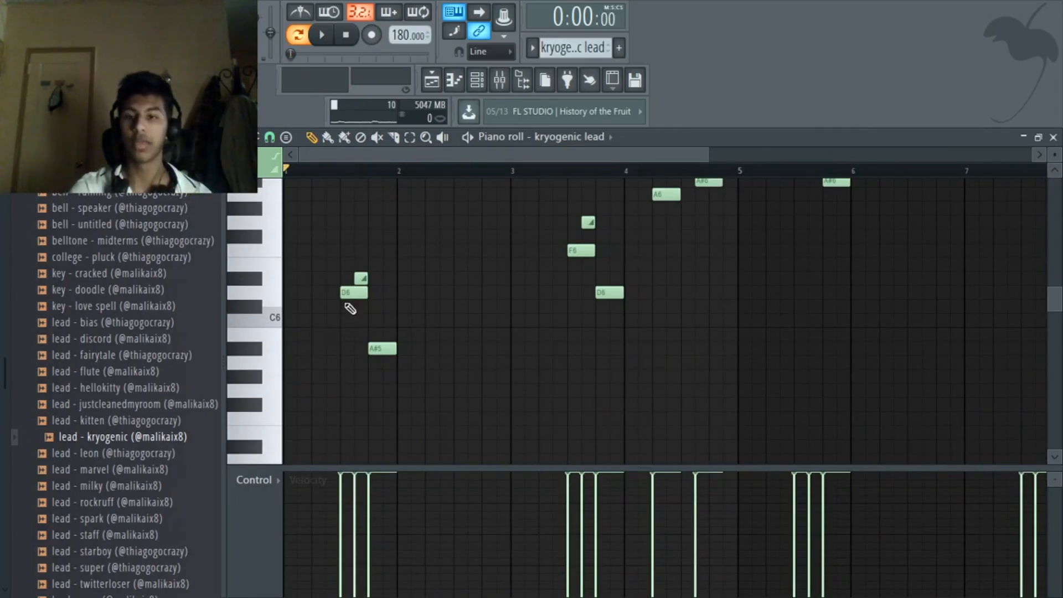
left_click(321, 34)
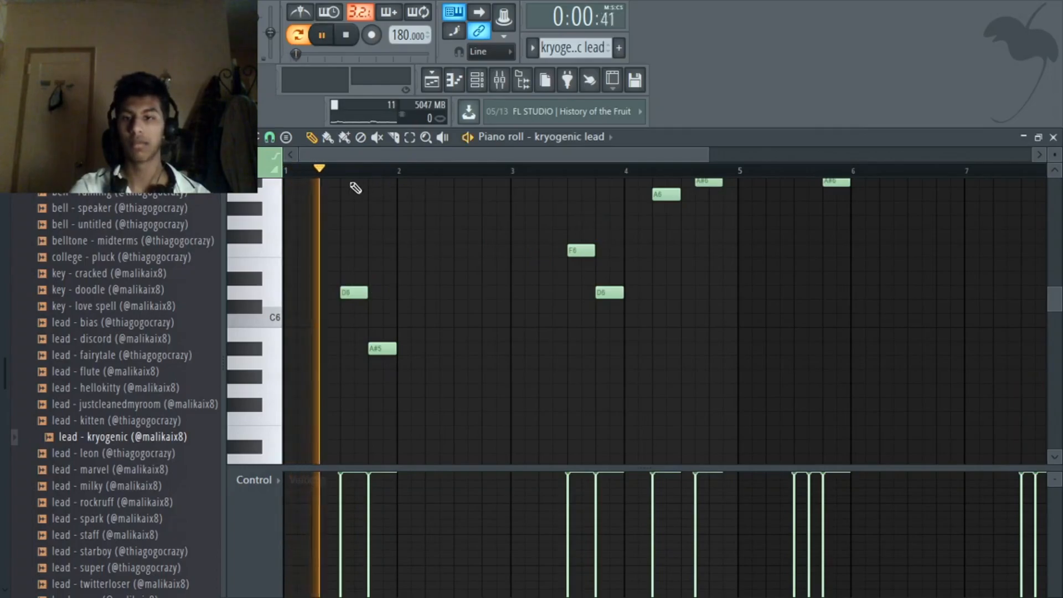
left_click(345, 34)
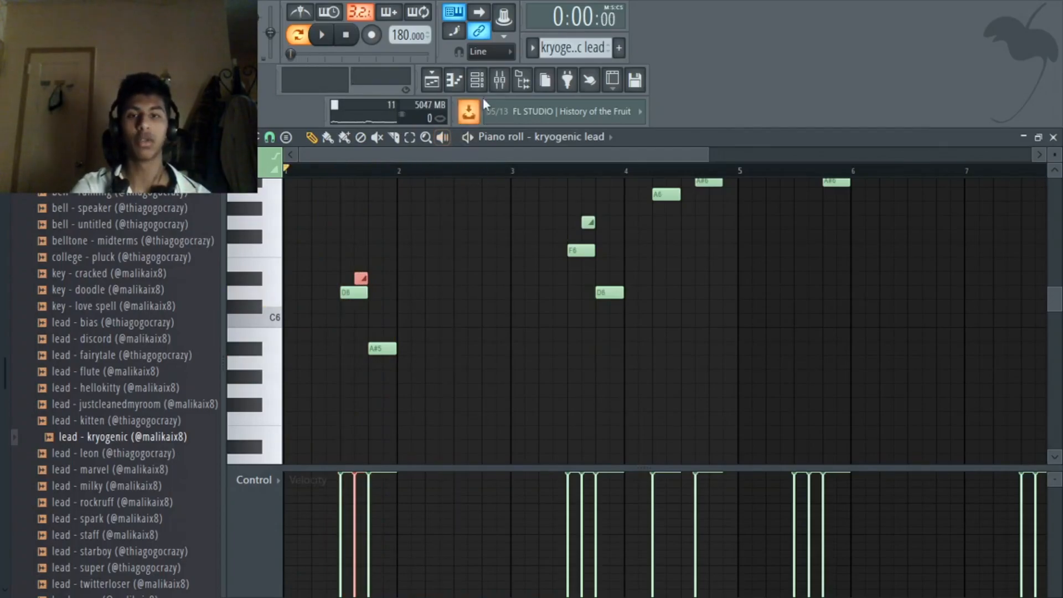
left_click(499, 80)
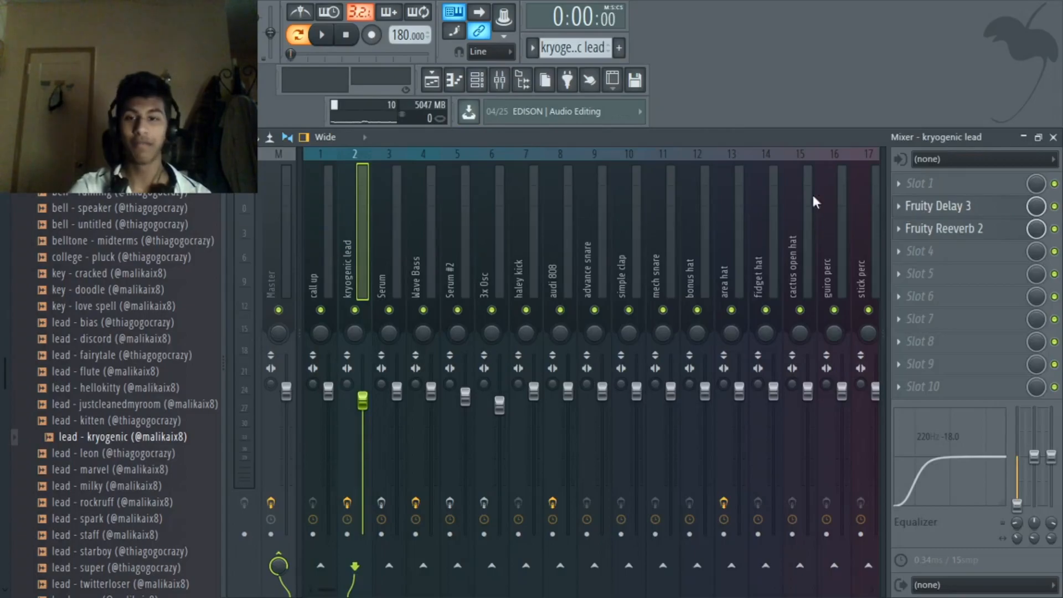
Bring up Fruity Delay 3 and then Fruity Reeverb 2 on the lead insert, returning to the playlist
left_click(937, 206)
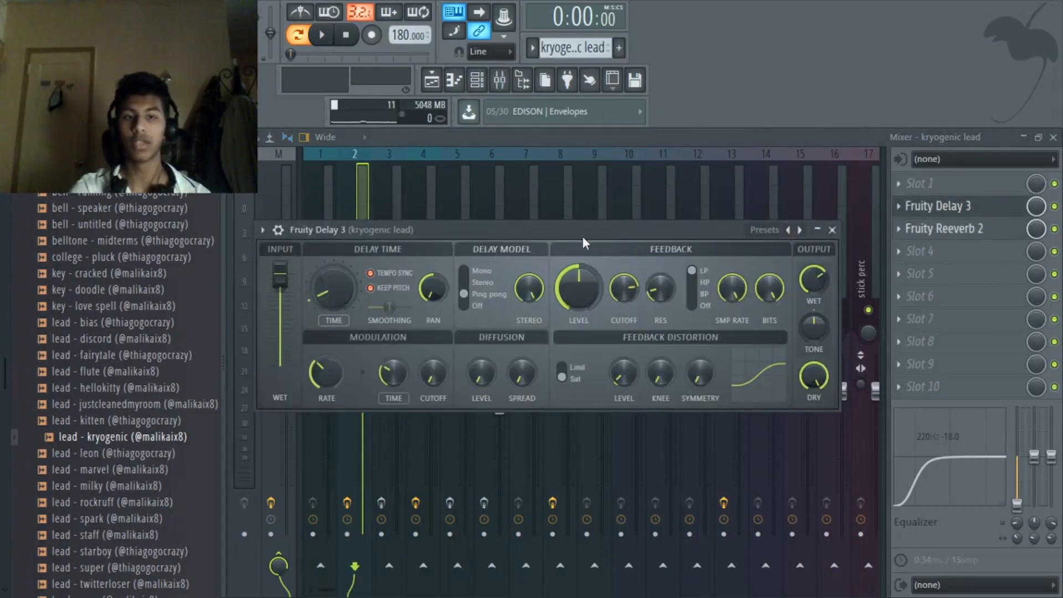
left_click(943, 228)
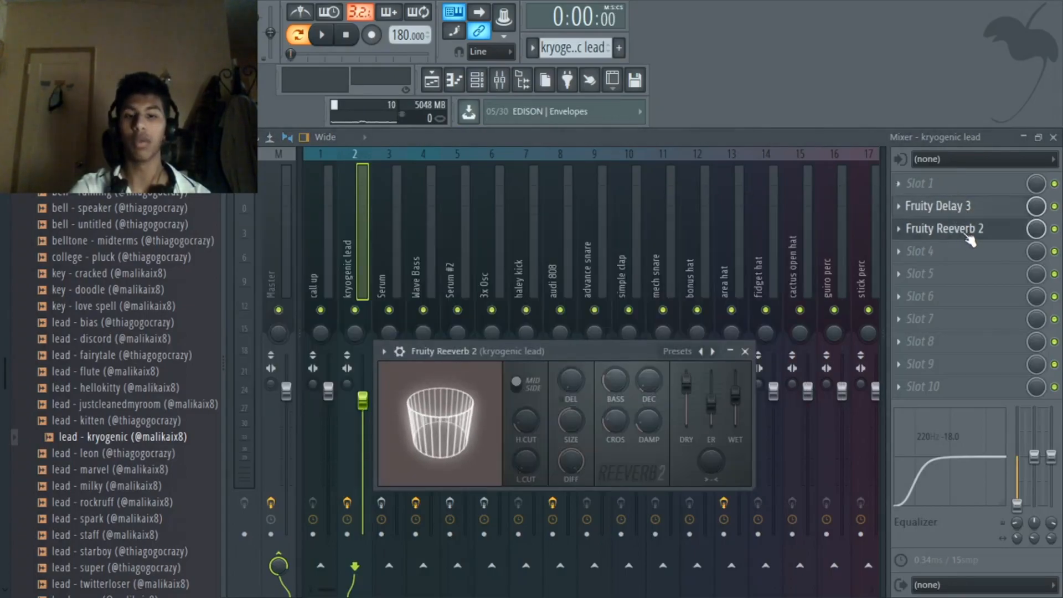
left_click(744, 351)
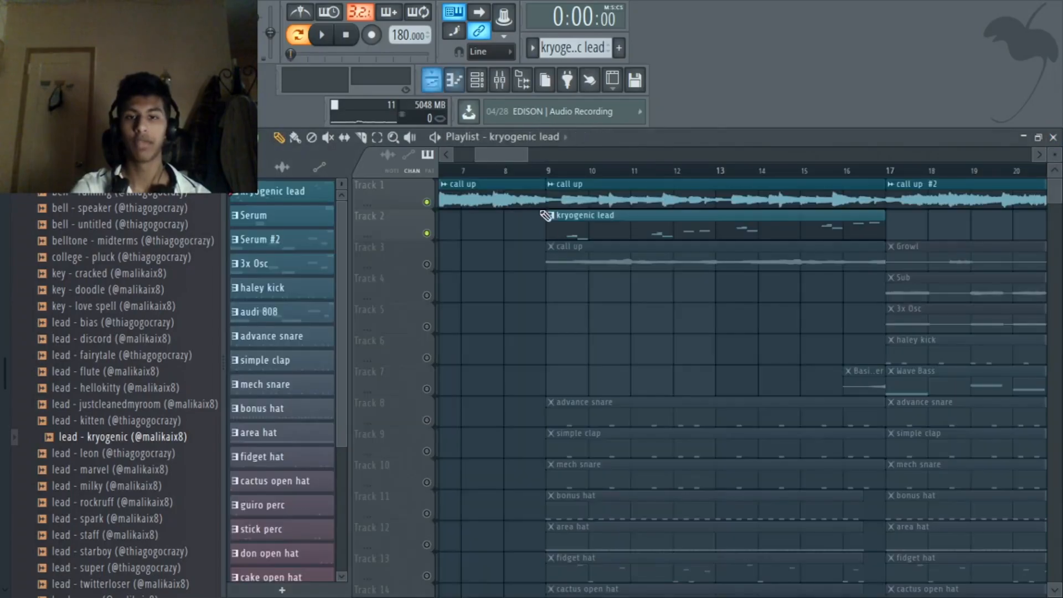
Play the call up section, unmute tracks 3–14 and mute the call up and kryogenic lead tracks
left_click(321, 34)
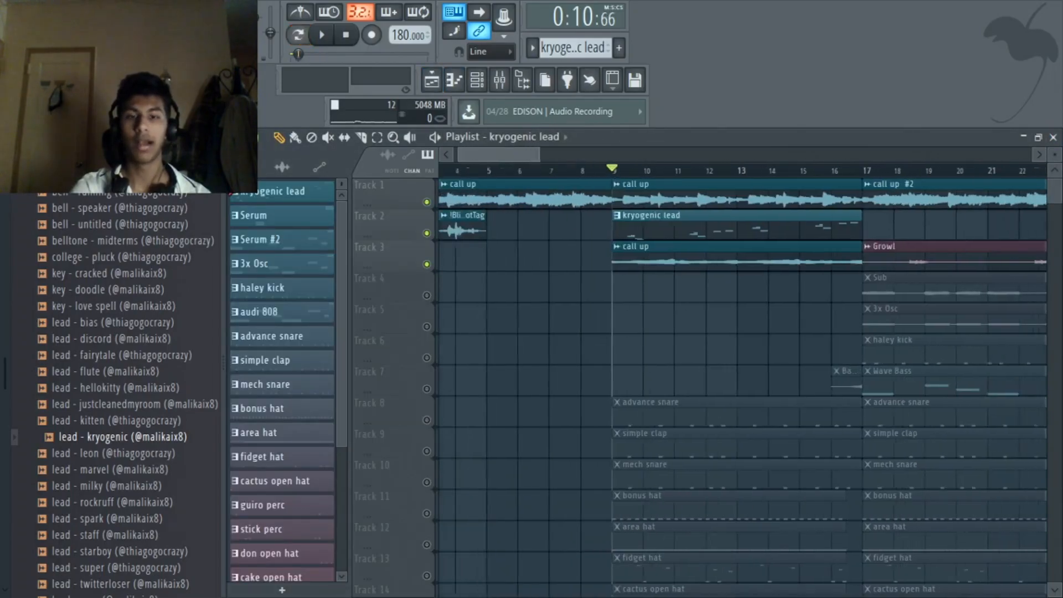
left_click(321, 34)
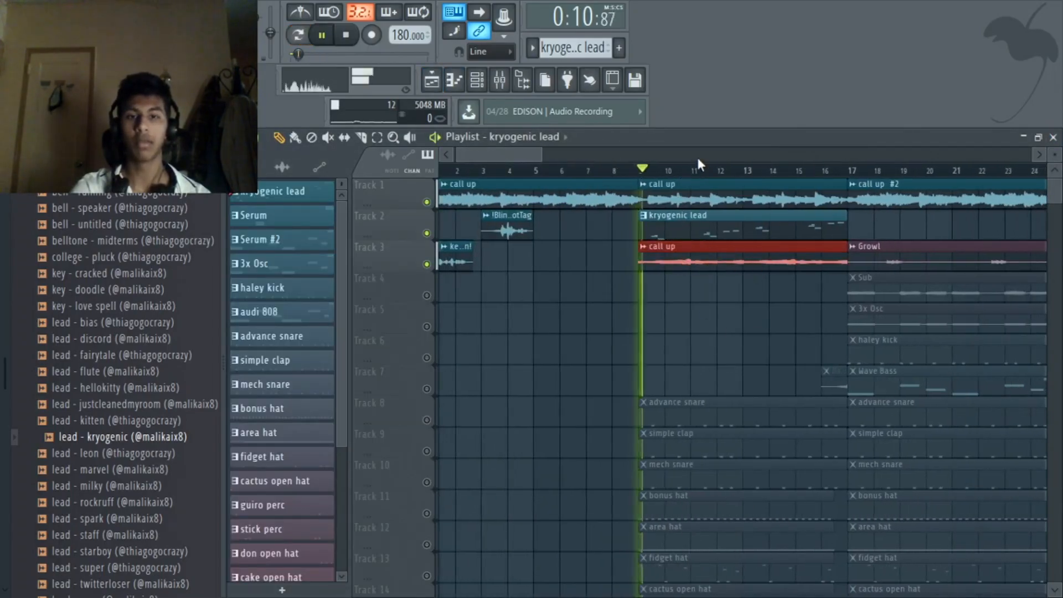
left_click(321, 34)
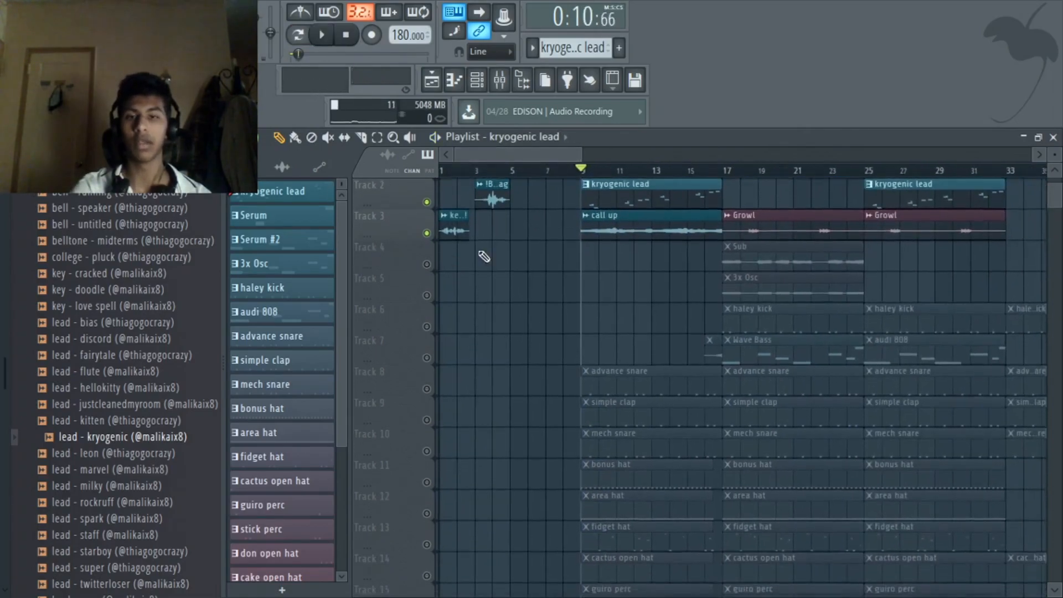
left_click(634, 80)
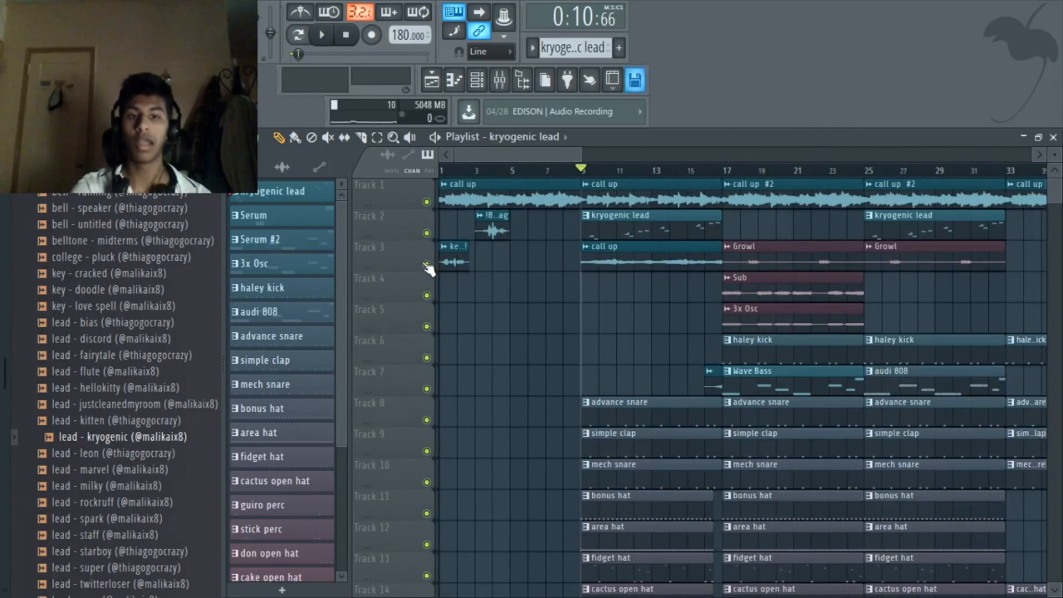
left_click(321, 34)
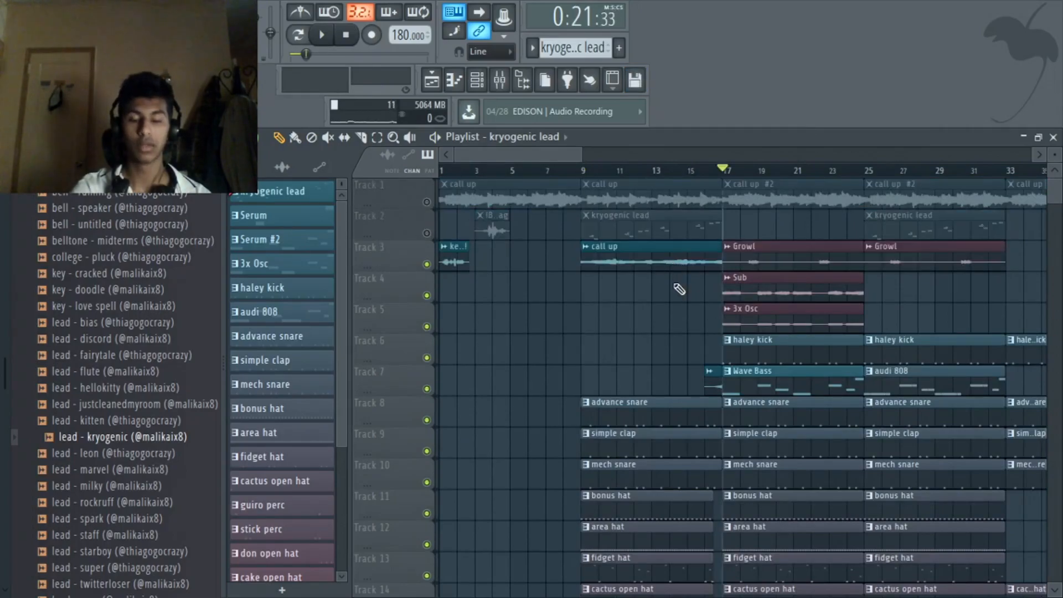
Play back the drum and Growl sections, returning playback to the section start
left_click(321, 34)
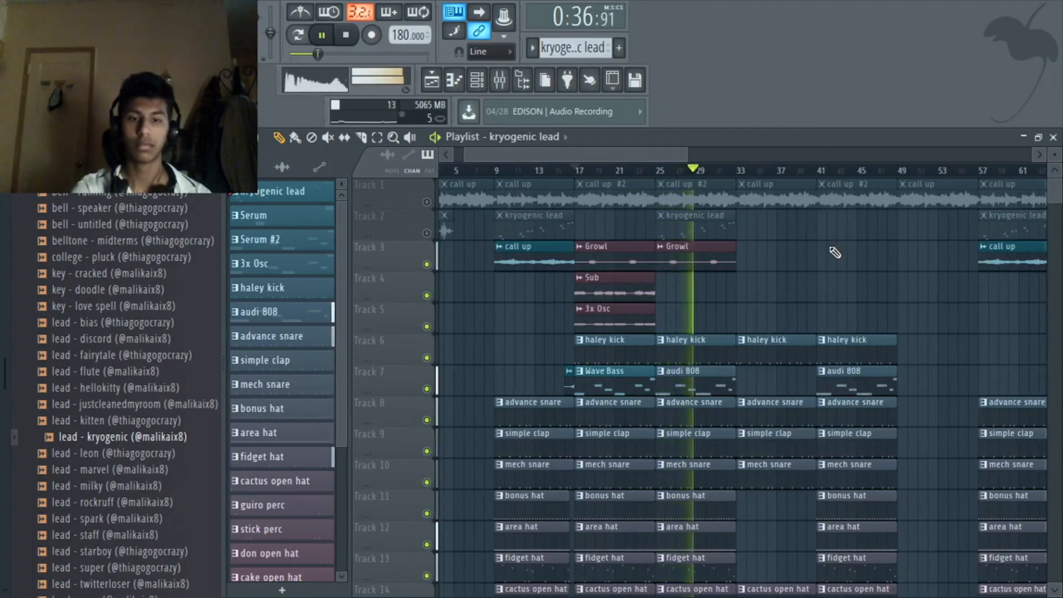
scroll("down", 3)
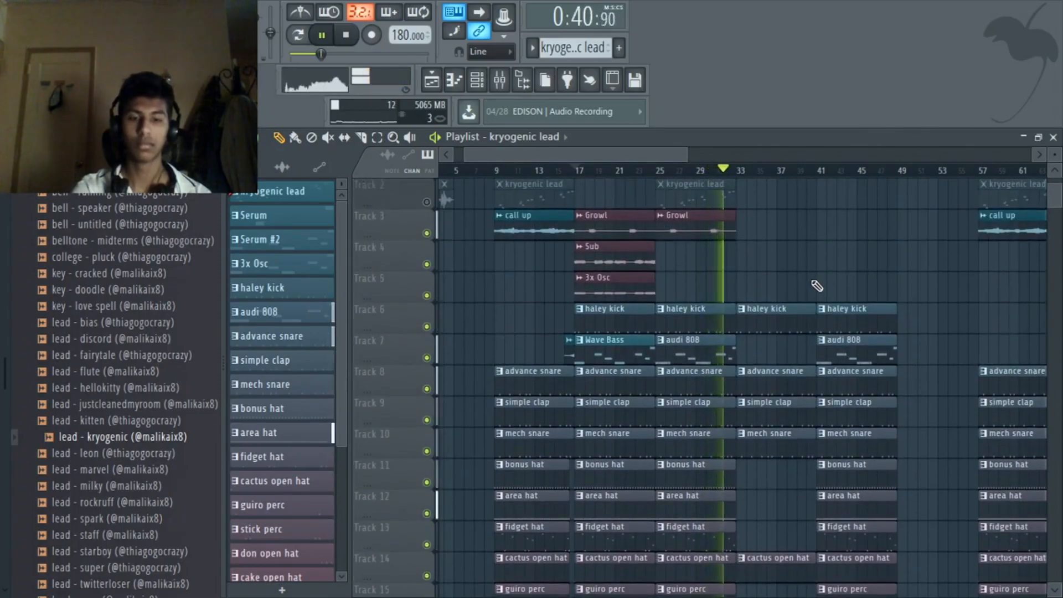
left_click(321, 34)
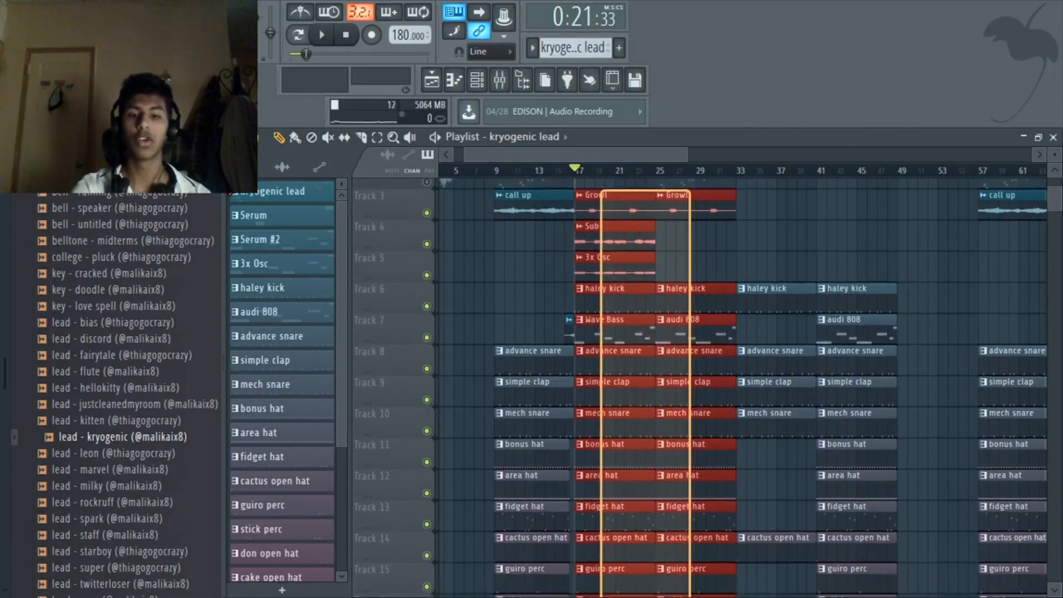
scroll("down", 3)
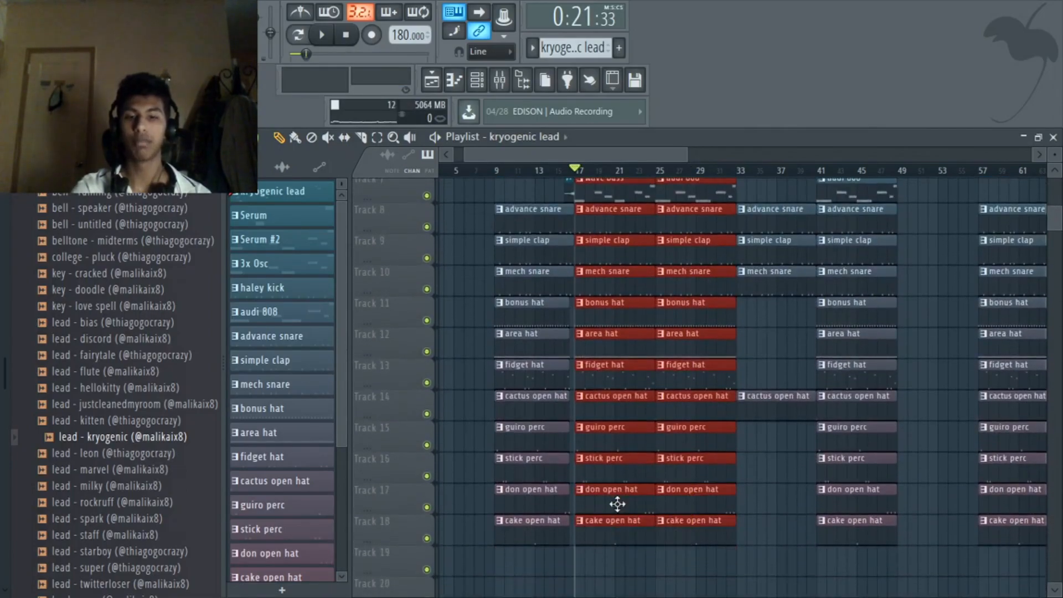
scroll("up", 3)
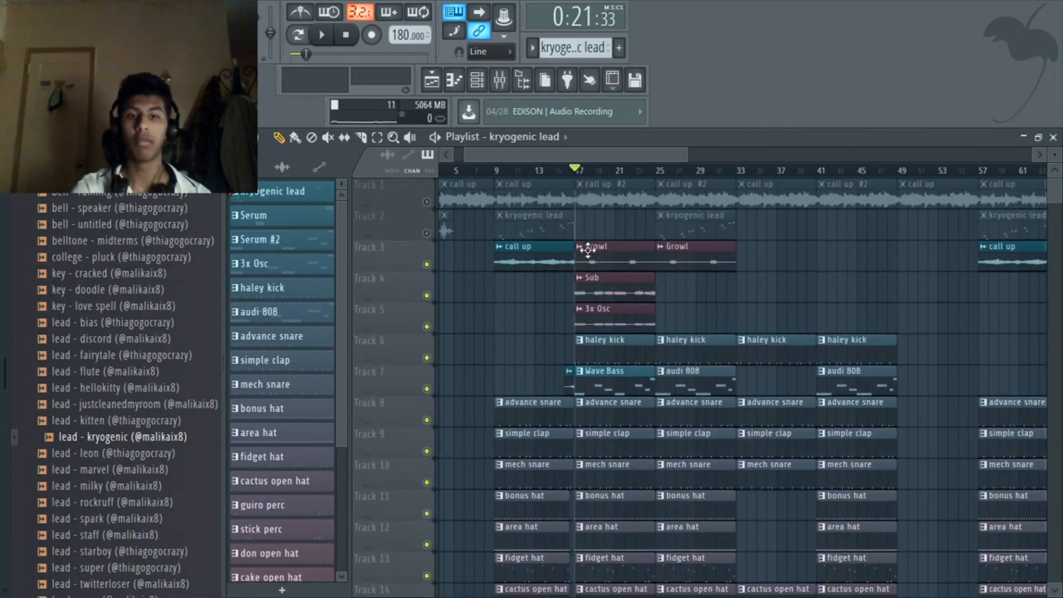
left_click(321, 35)
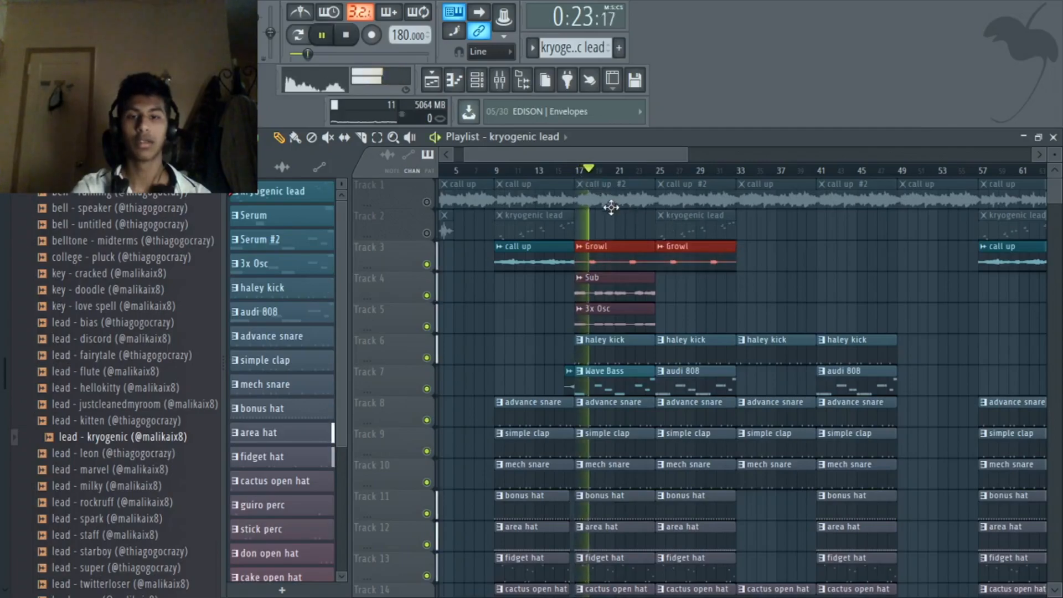
left_click(321, 34)
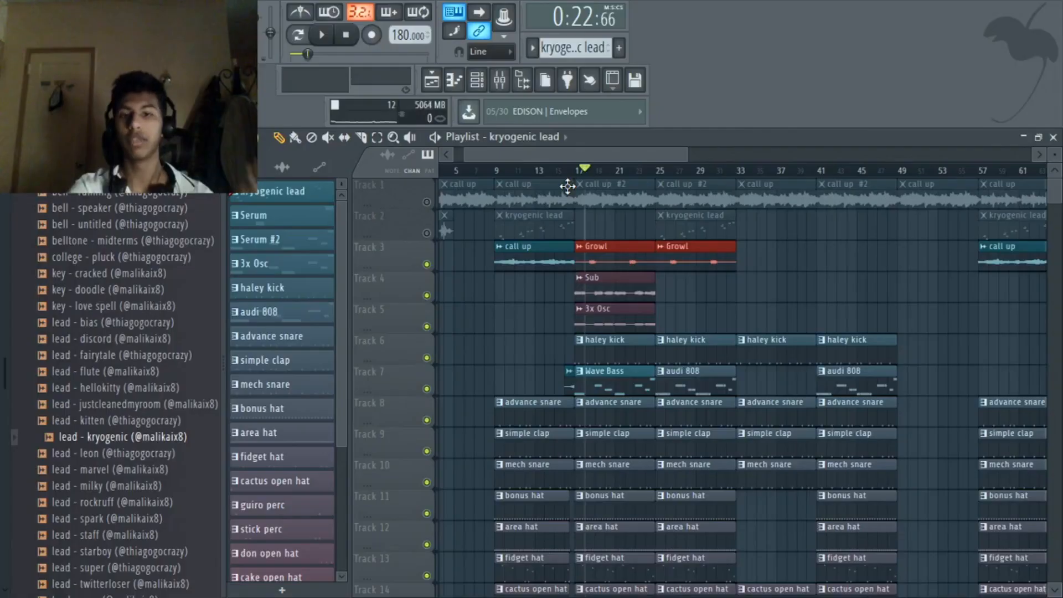
left_click(574, 169)
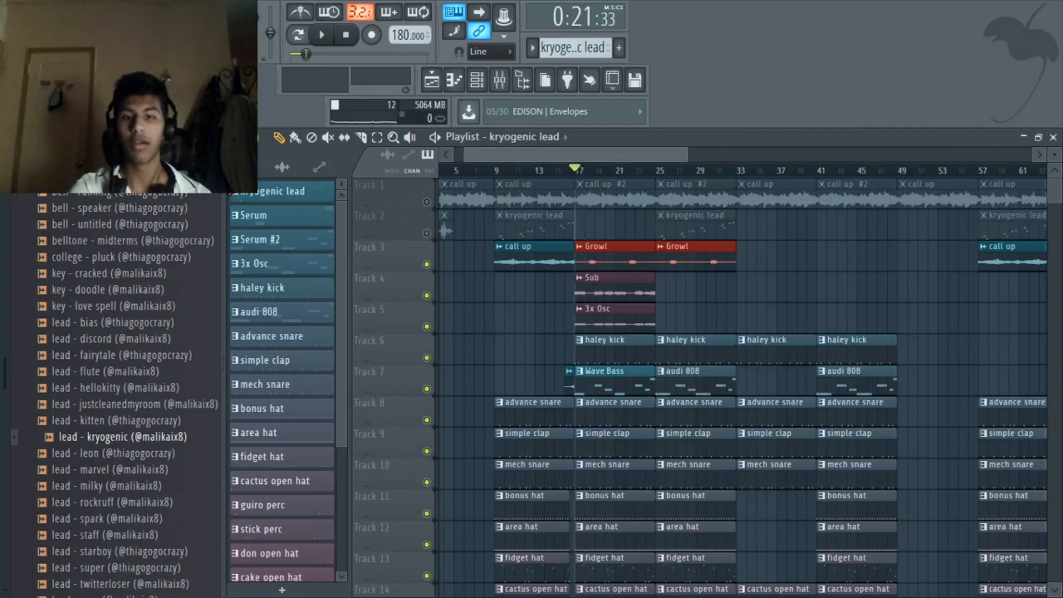
Unmute the call up and kryogenic lead tracks and bring up the channel rack with the Serum channel
left_click(478, 80)
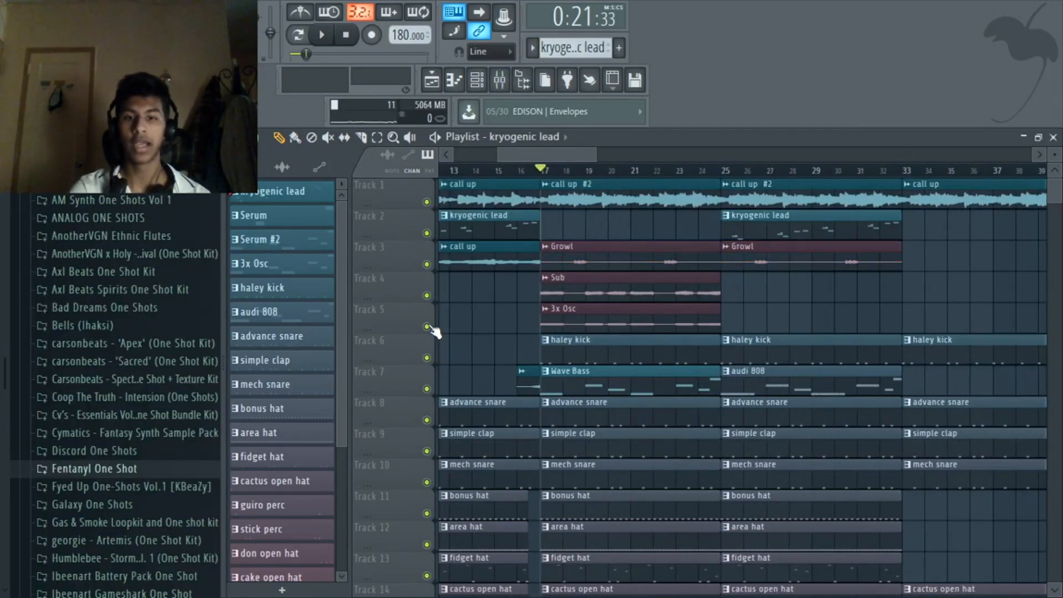
left_click(321, 35)
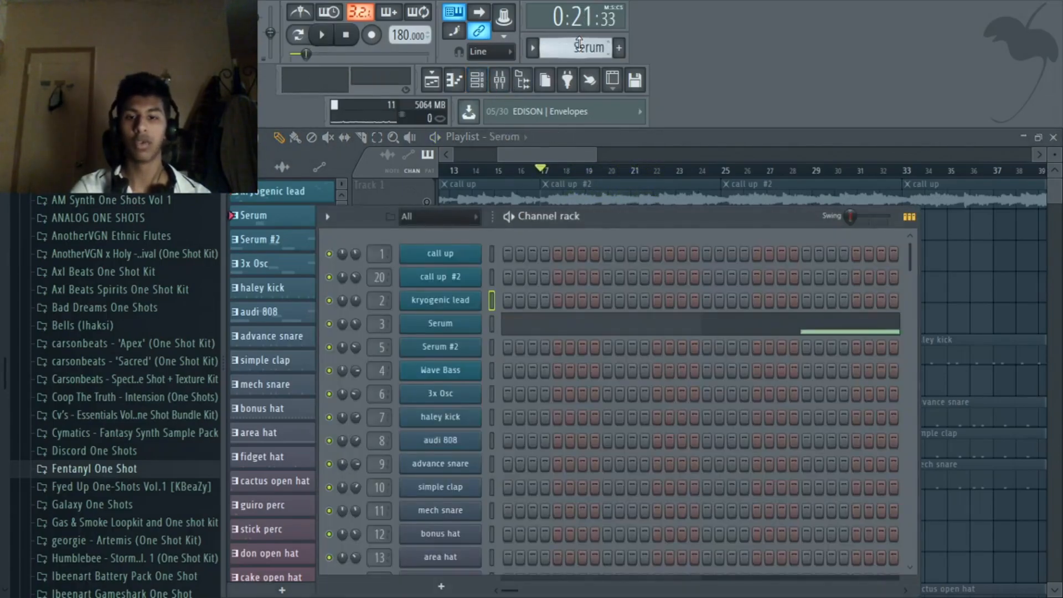
left_click(440, 300)
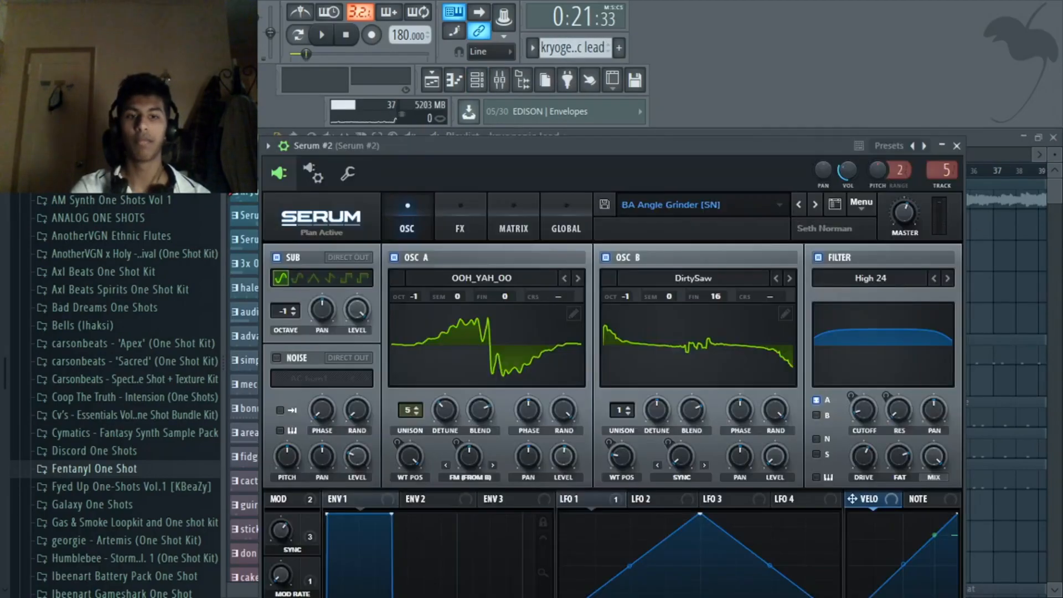
left_click(321, 35)
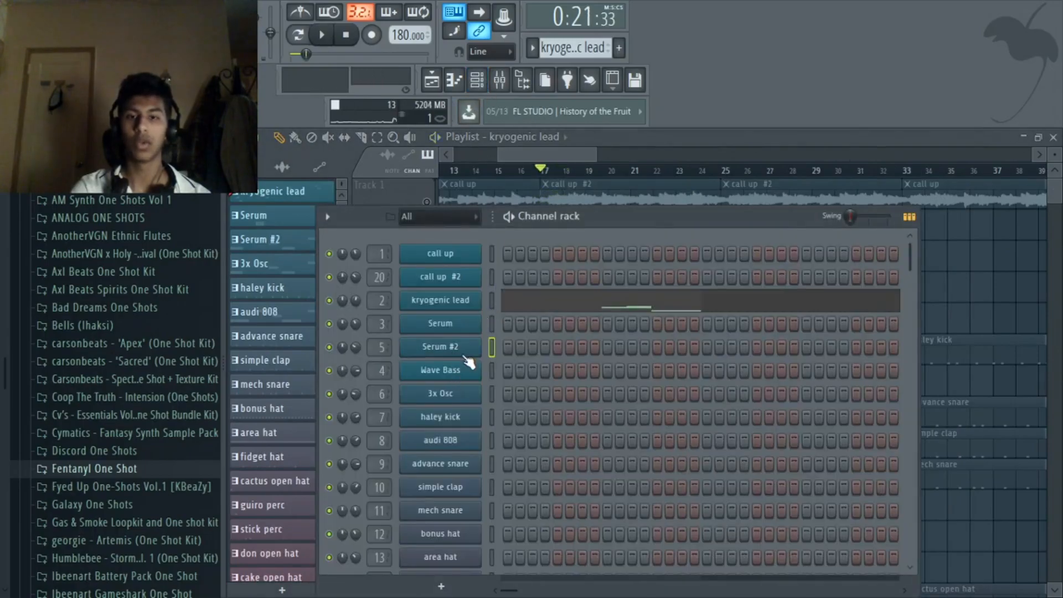
double_click(439, 347)
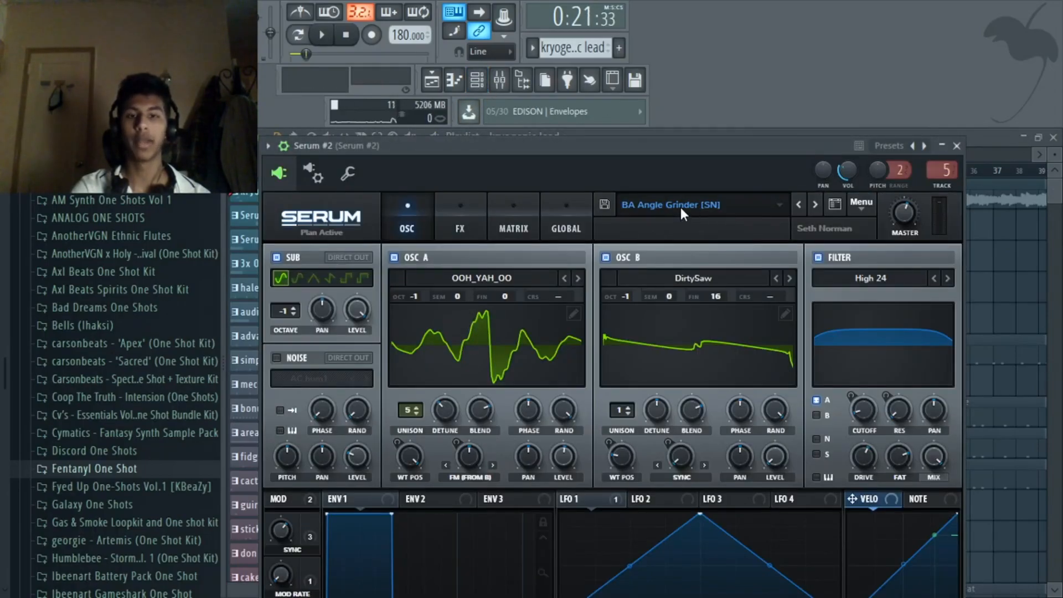
left_click(671, 204)
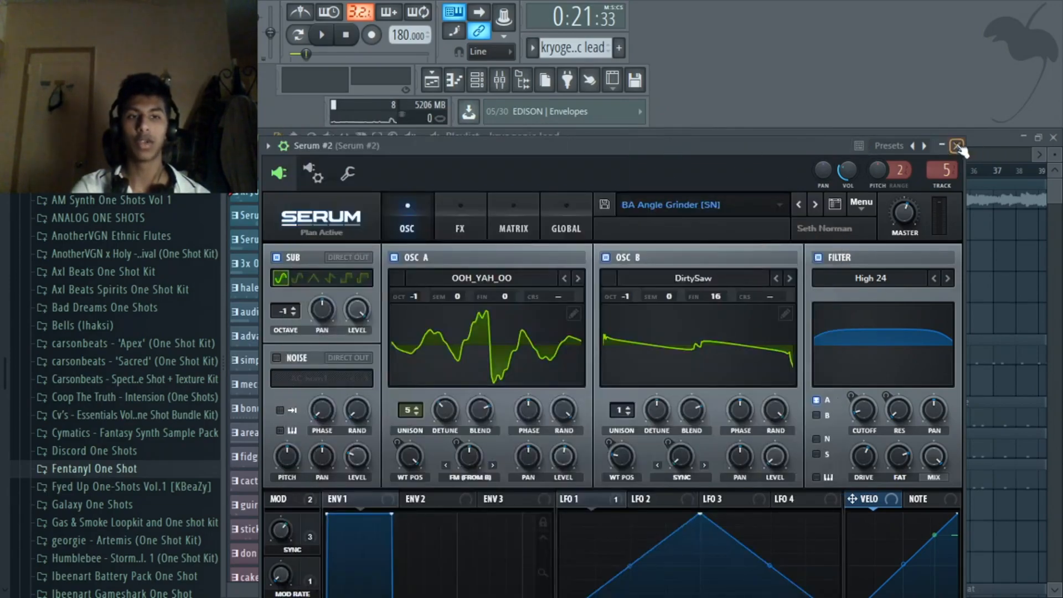
left_click(956, 145)
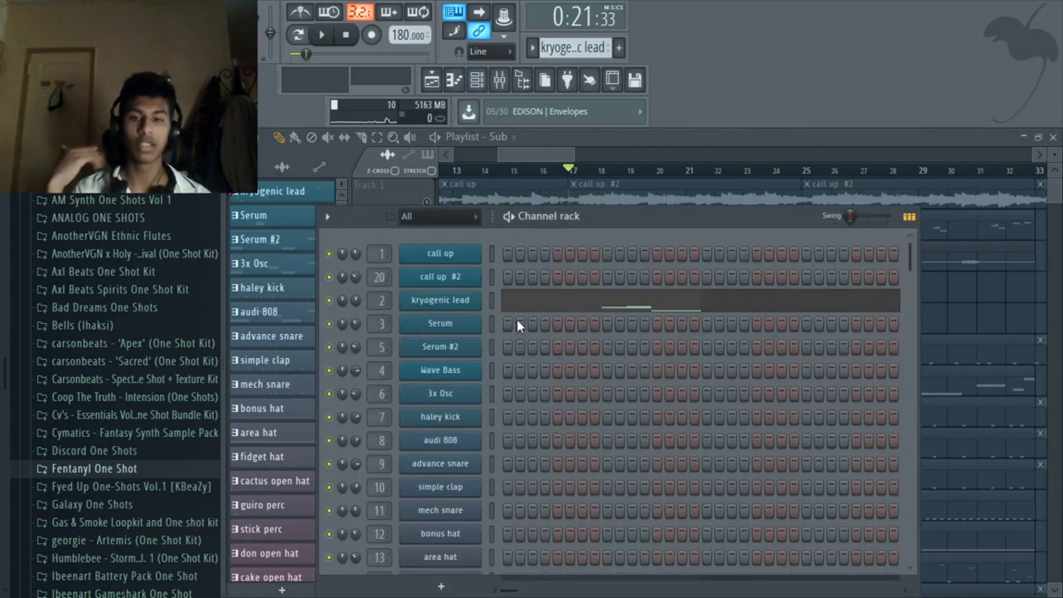
Solo the 3x Osc, Growl and Sub tracks, play them and open Serum showing the BA Modulated Chomper preset
left_click(321, 34)
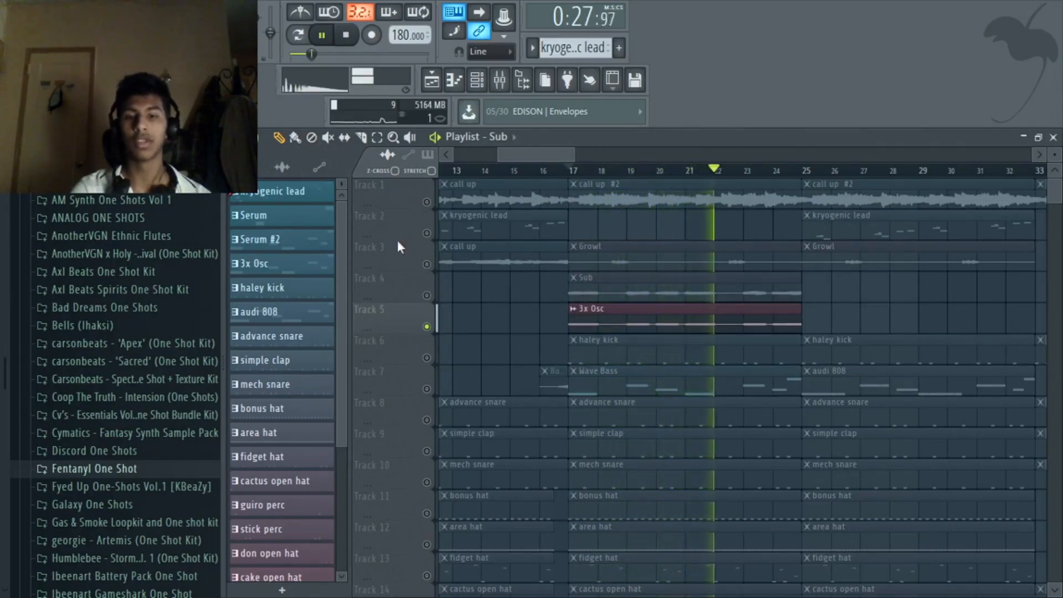
left_click(346, 34)
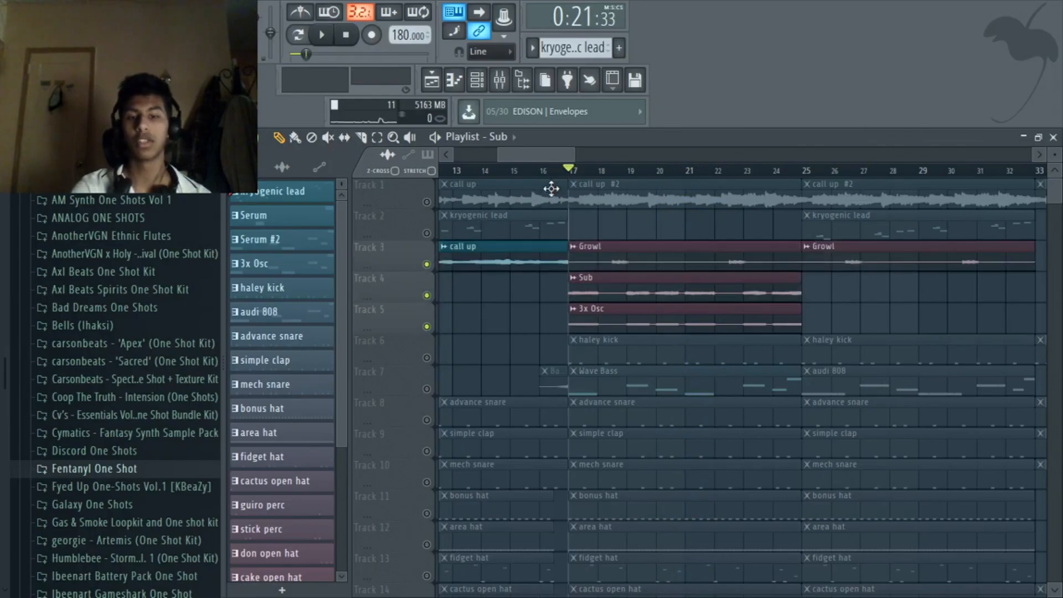
left_click(321, 34)
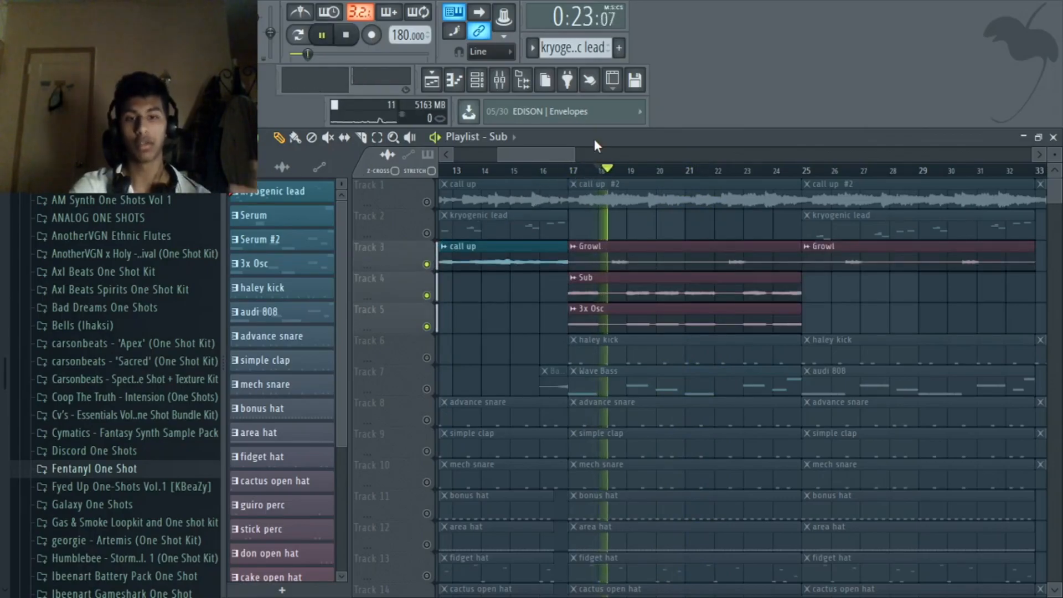
left_click(478, 79)
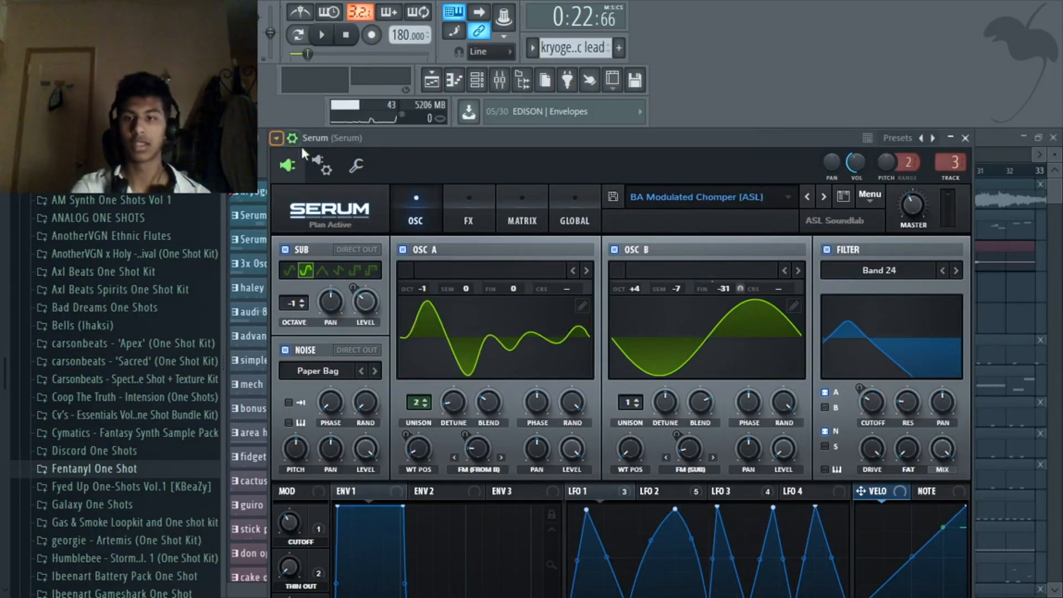
Close the Serum growl synth and open the haley kick pattern in the piano roll
left_click(277, 138)
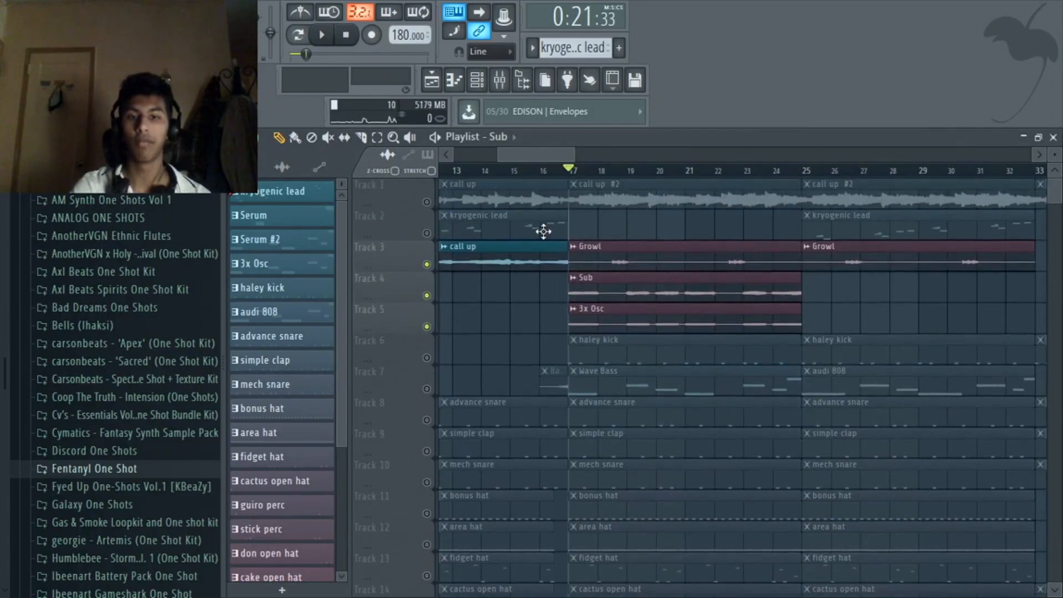
left_click(321, 34)
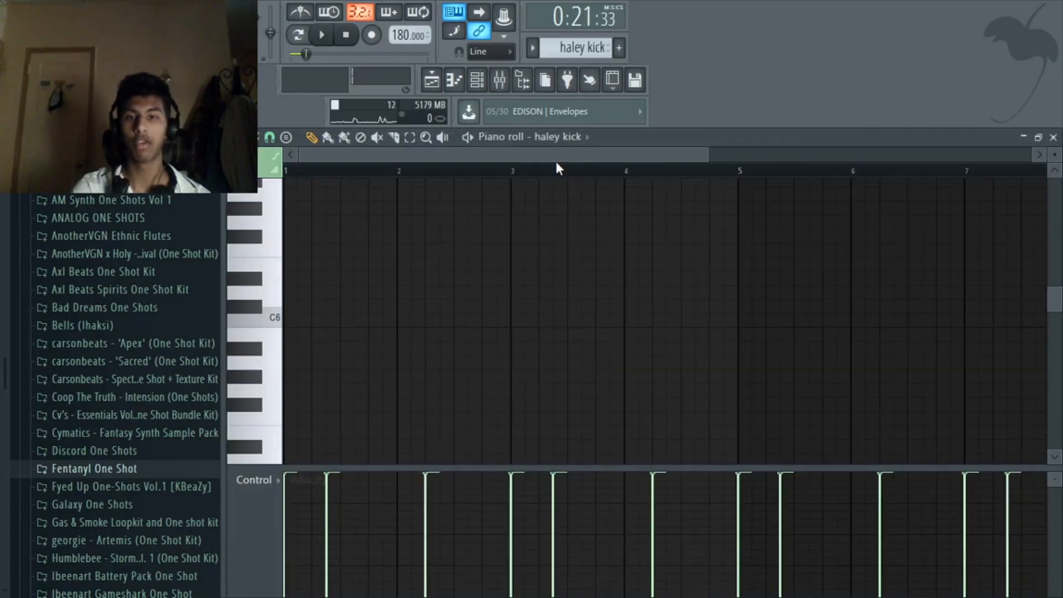
Preview the Wave Bass pattern's notes in the piano roll while the kick, 808, snare and clap tracks play
left_click(321, 35)
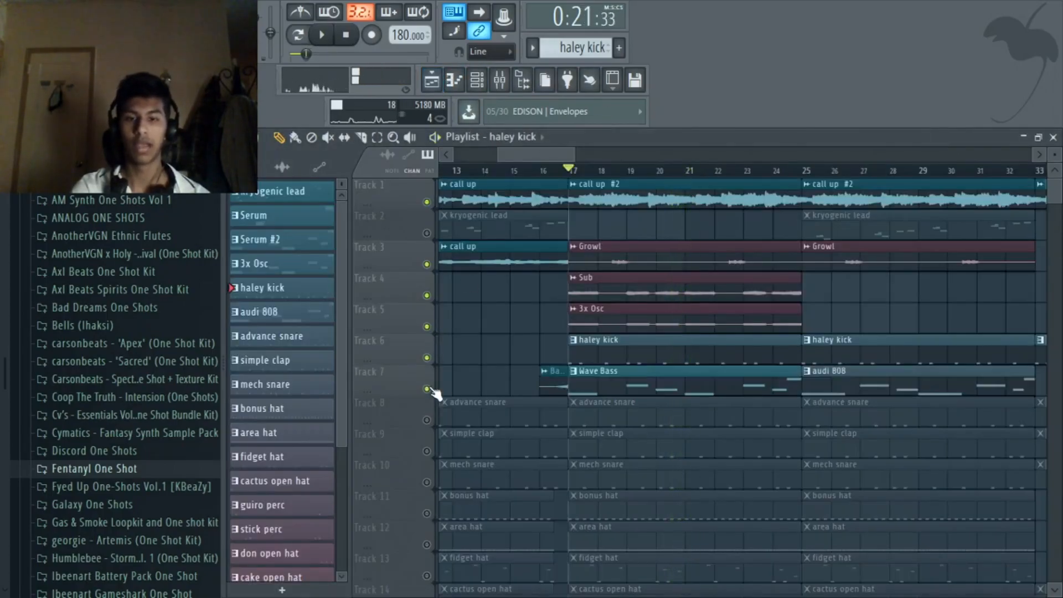
double_click(597, 371)
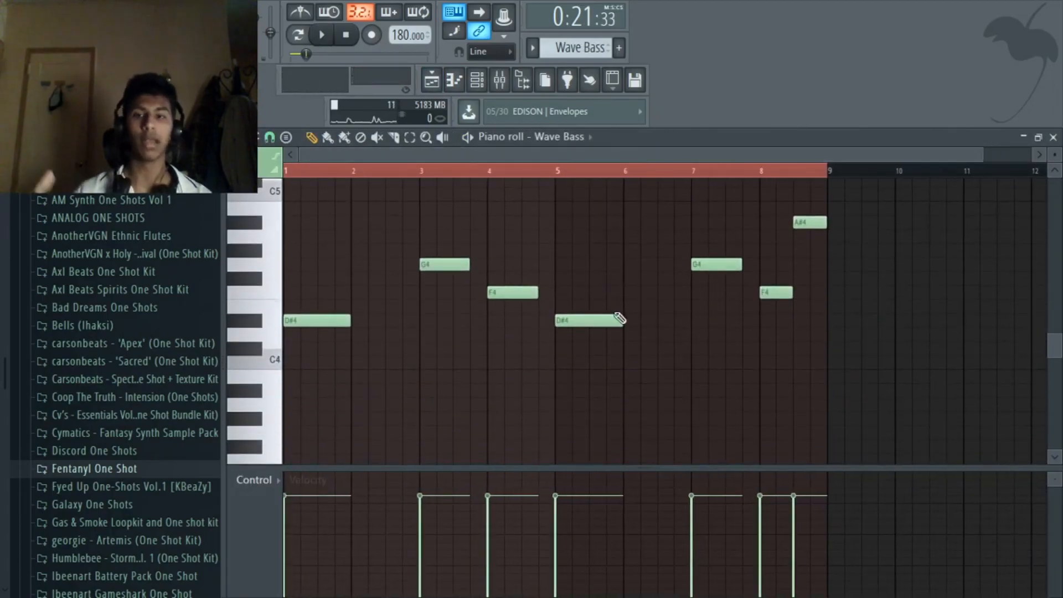
left_click(321, 34)
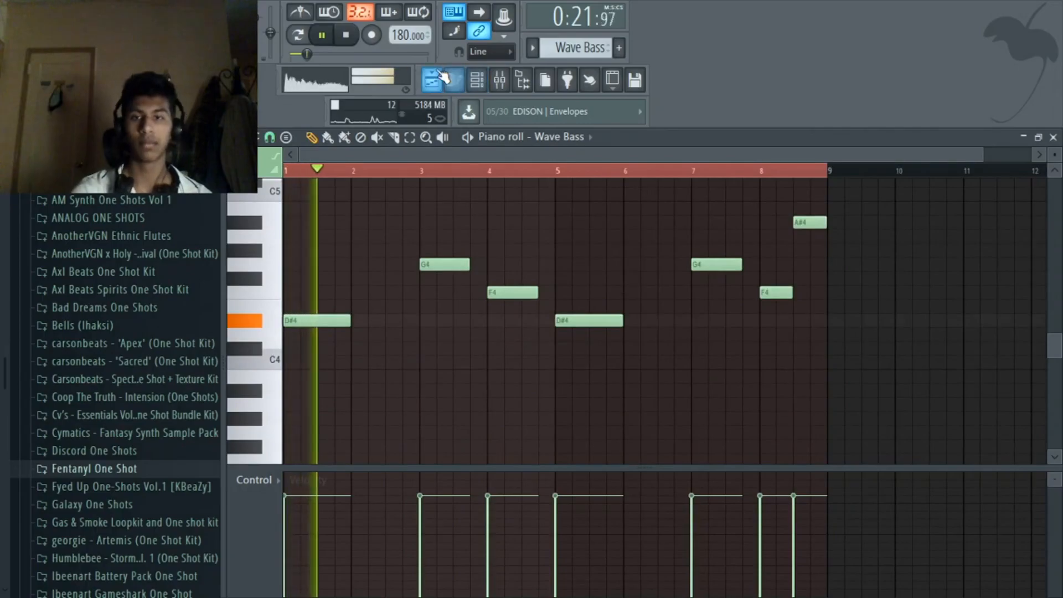
left_click(430, 79)
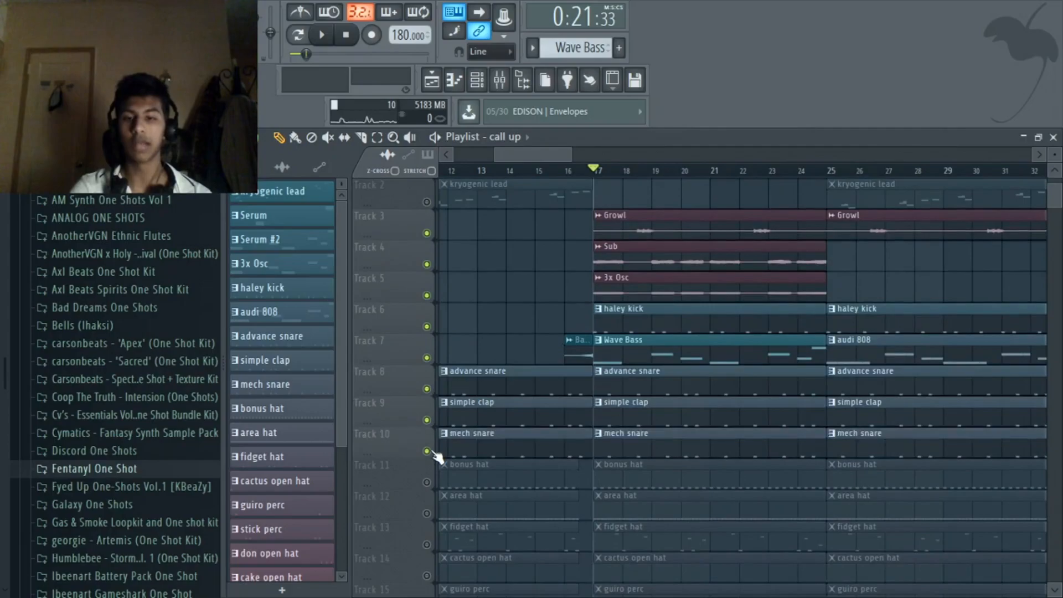
Unmute the bonus hat, area hat and fidget hat tracks and play the arrangement from bar 17
left_click(321, 34)
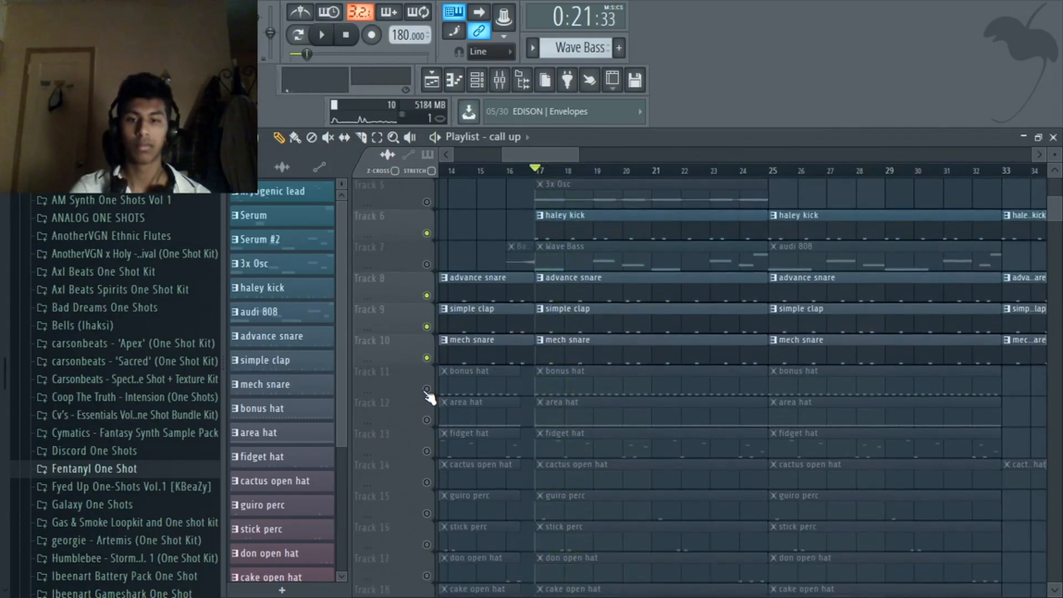
left_click(321, 34)
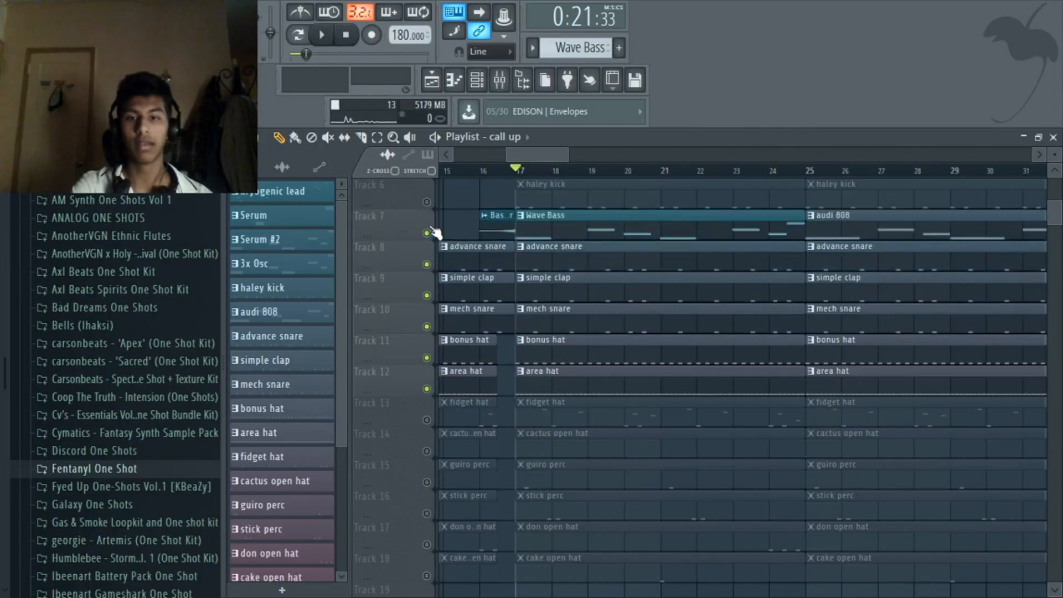
scroll("up", 3)
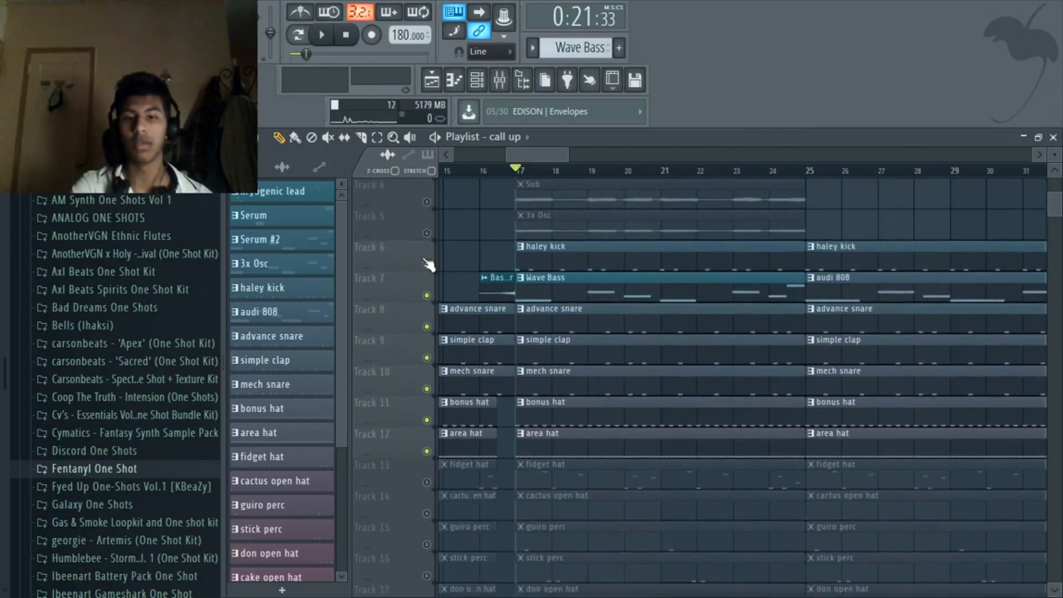
left_click(321, 34)
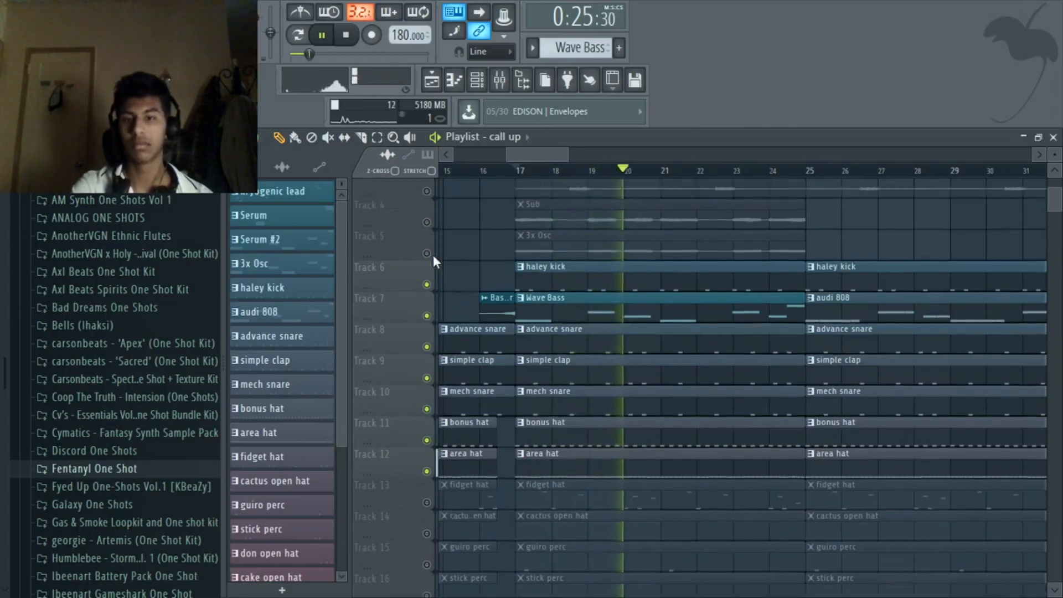
Bring the fidget hat pattern's notes up in the piano roll
scroll("up", 3)
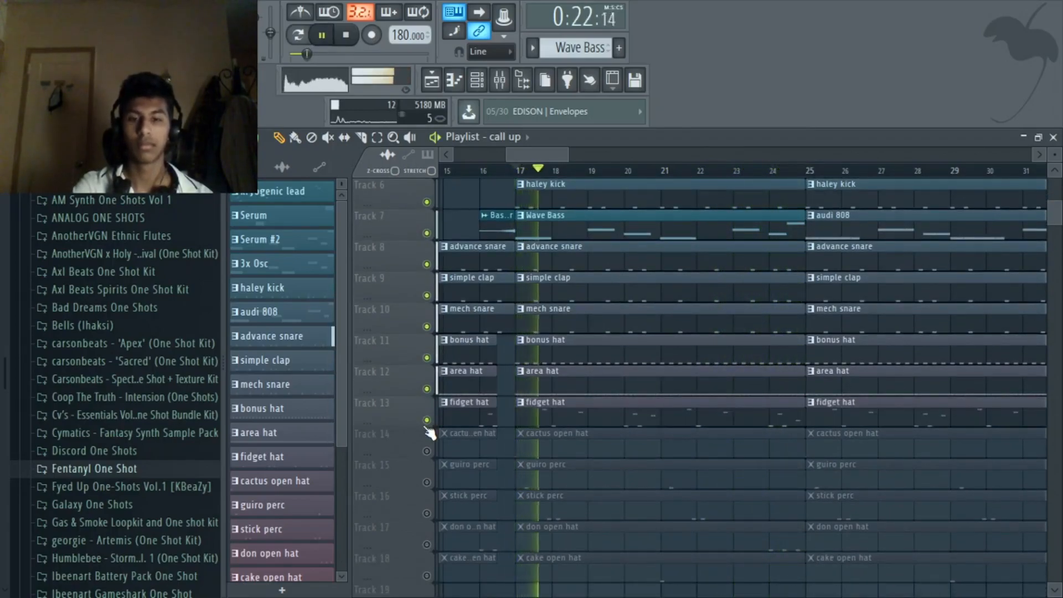
double_click(466, 401)
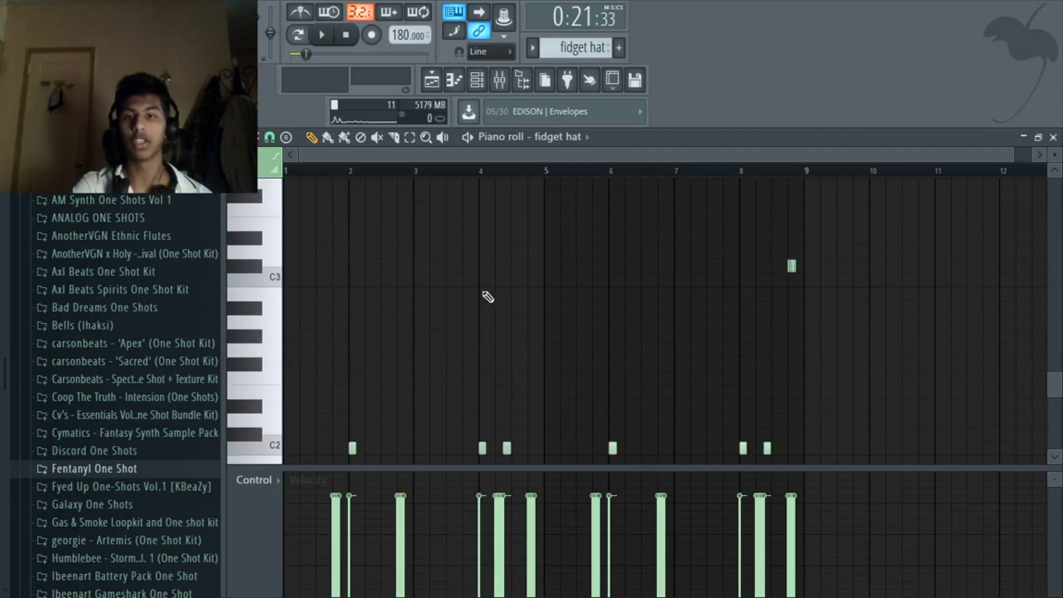
Audition the fidget hat pattern, then show the audi 808 channel's volume envelope settings
left_click(321, 35)
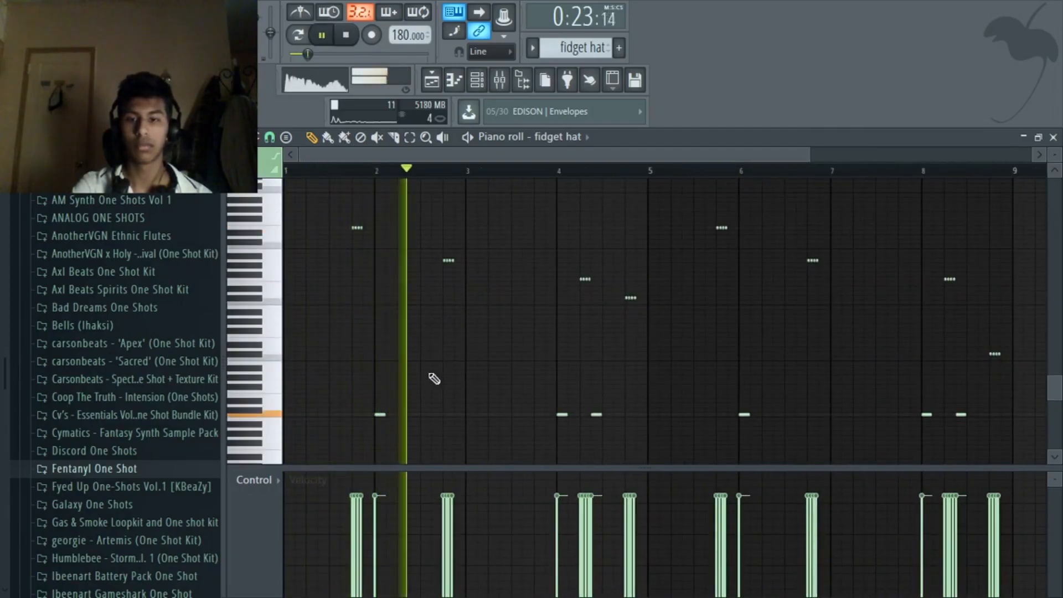
left_click(321, 34)
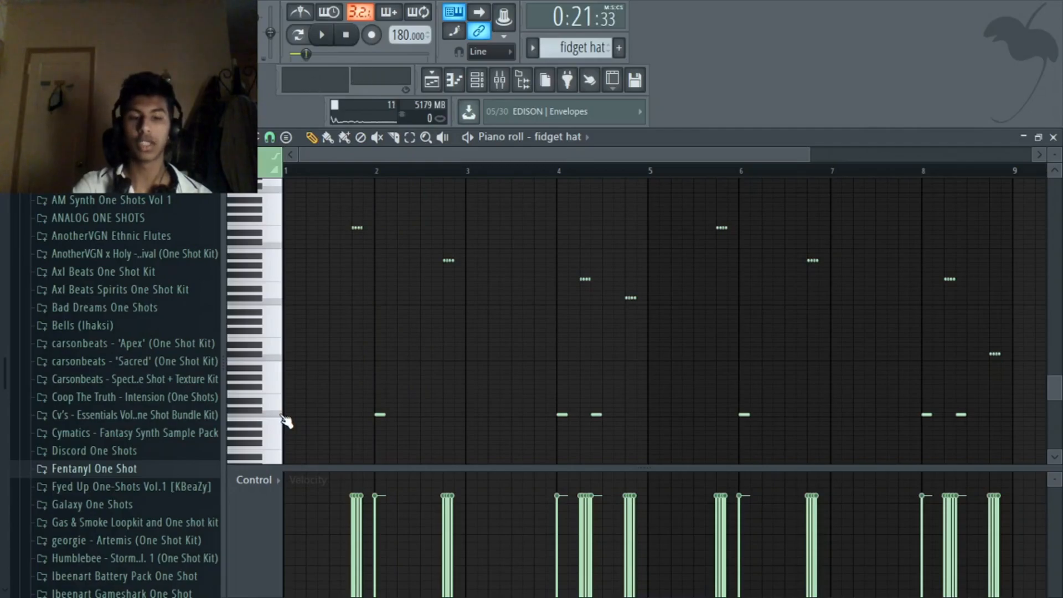
mouse_move(286, 425)
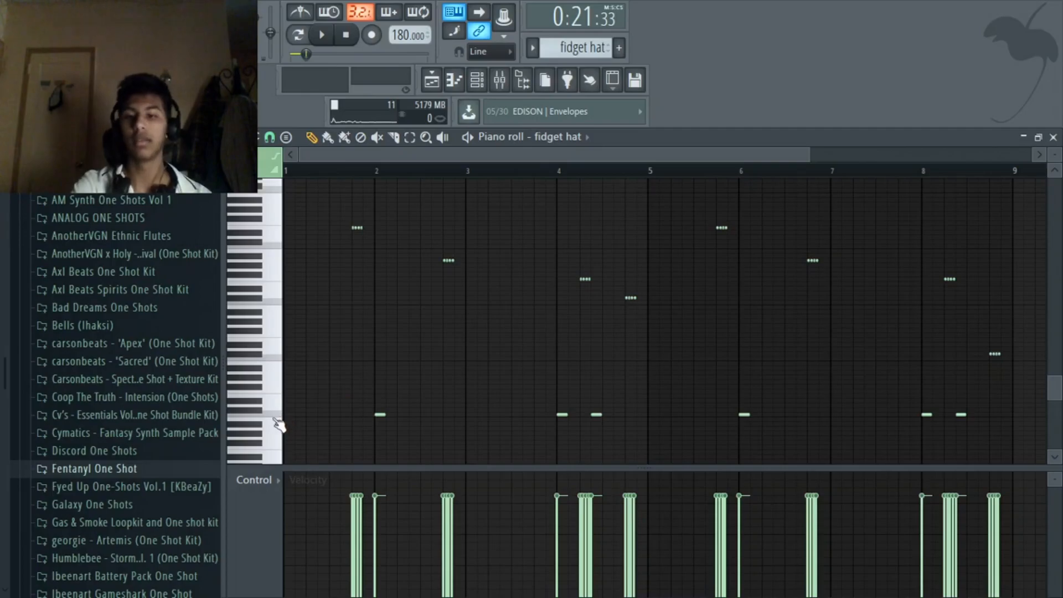
left_click(321, 34)
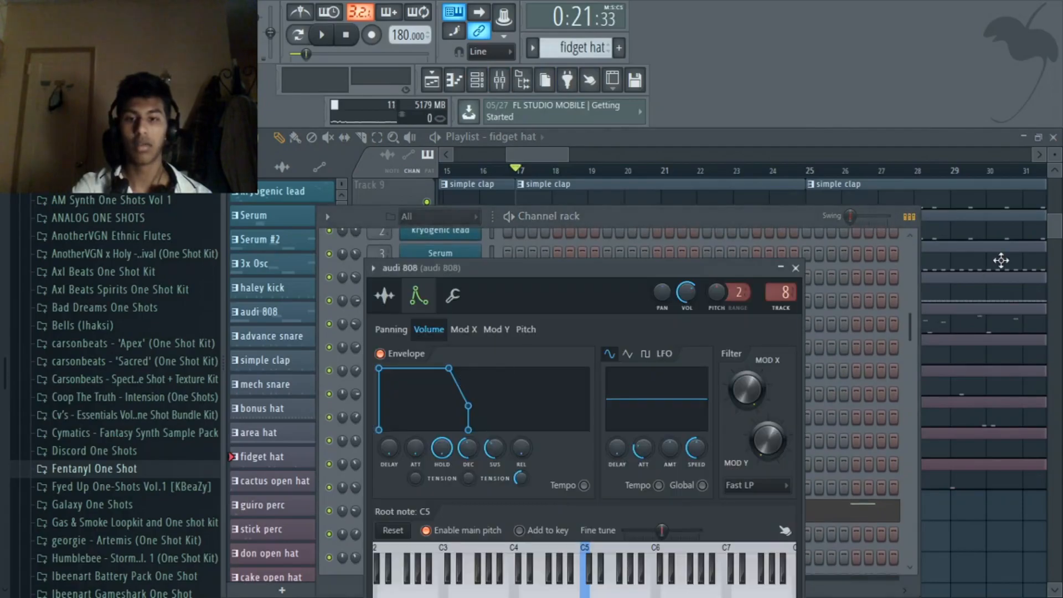
Close the audi 808 settings and zoom the playlist out over the whole arrangement
left_click(794, 268)
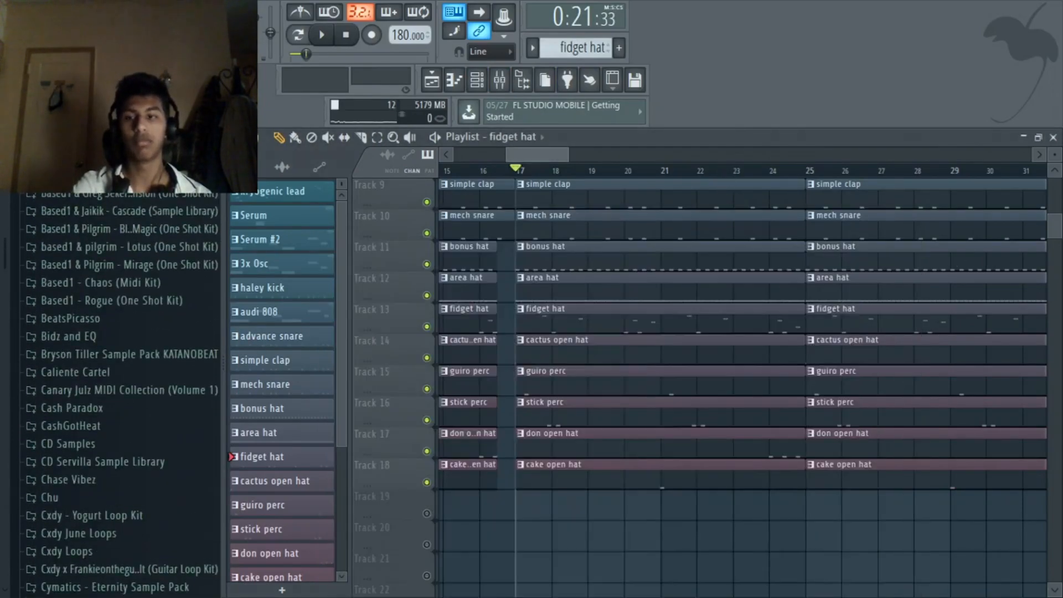
scroll("up", 3)
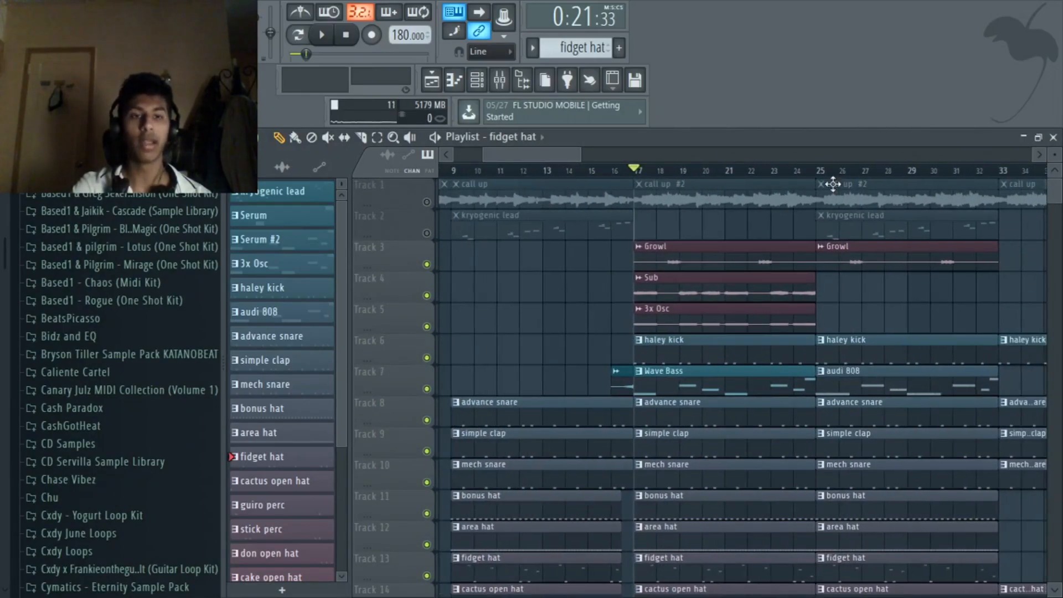
scroll("right", 3)
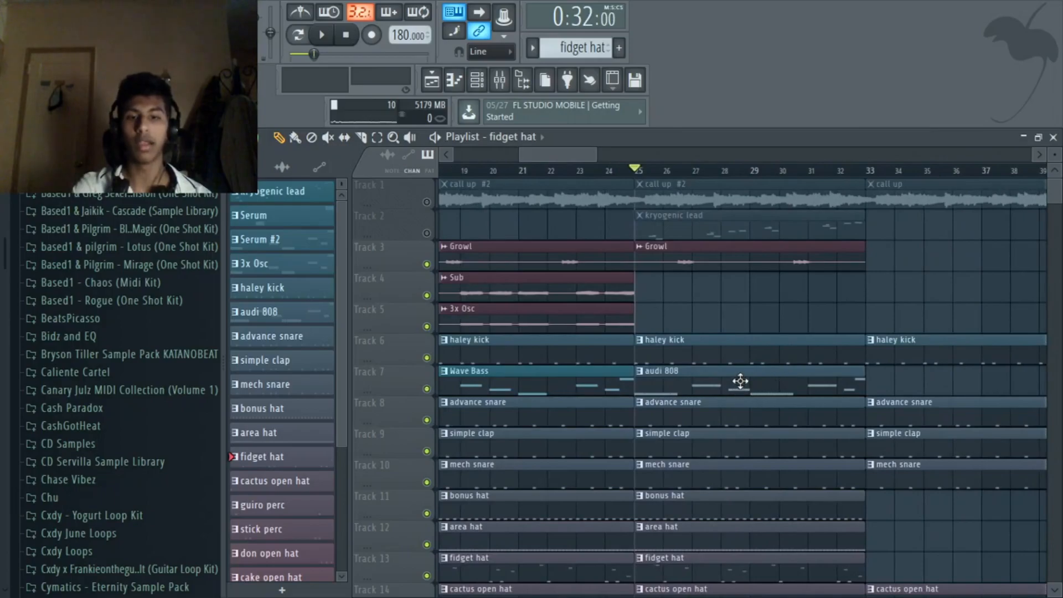
Play back the extended arrangement with drums, 808, bass and leads repeated to about 97 bars
left_click(321, 34)
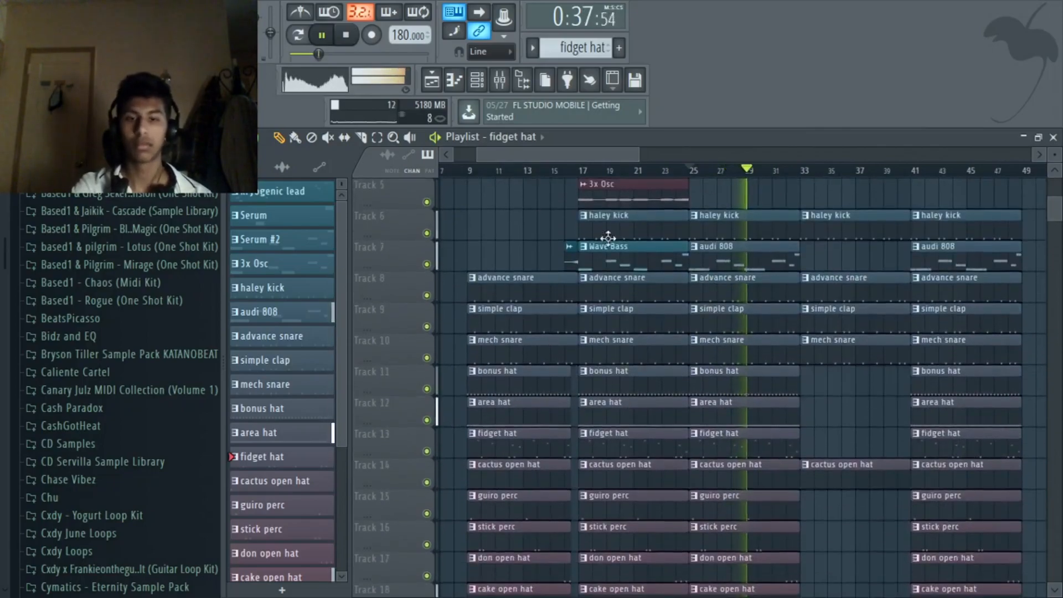
left_click(321, 34)
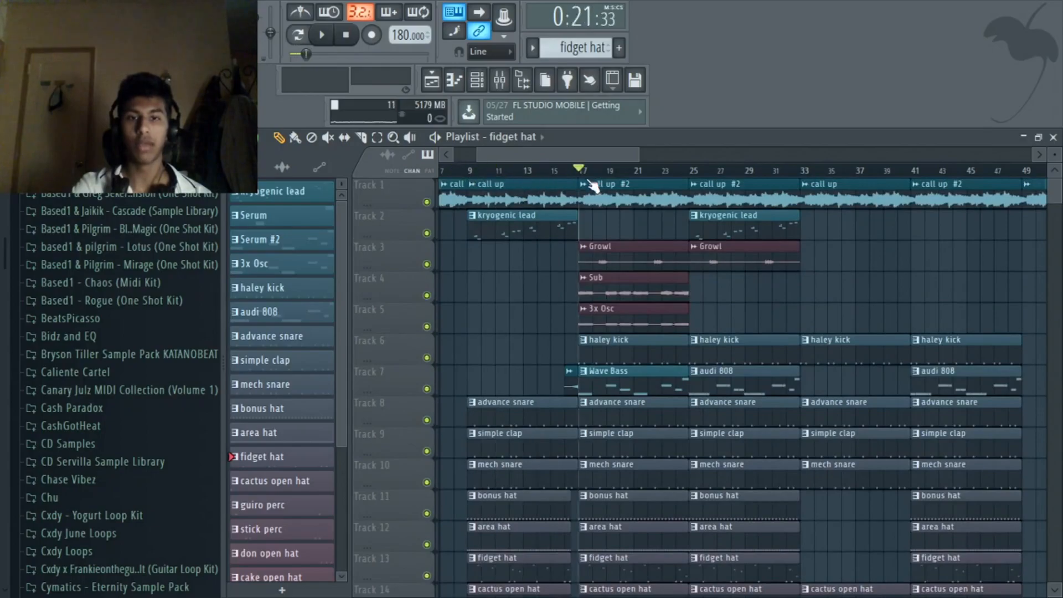
left_click(321, 34)
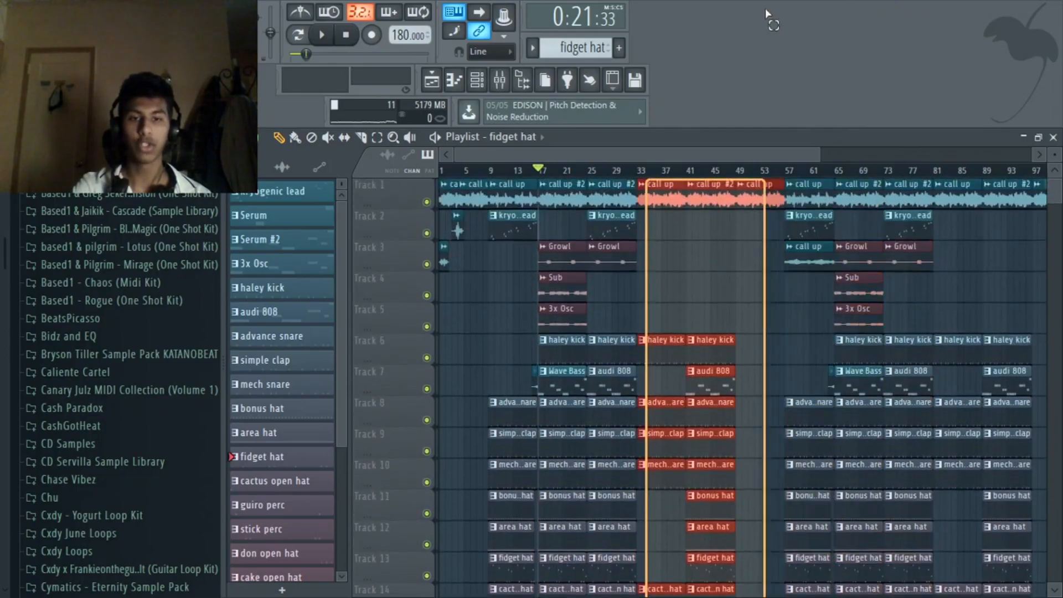
Duplicate another full section to about bar 129 and play the arrangement from the start
scroll("down", 3)
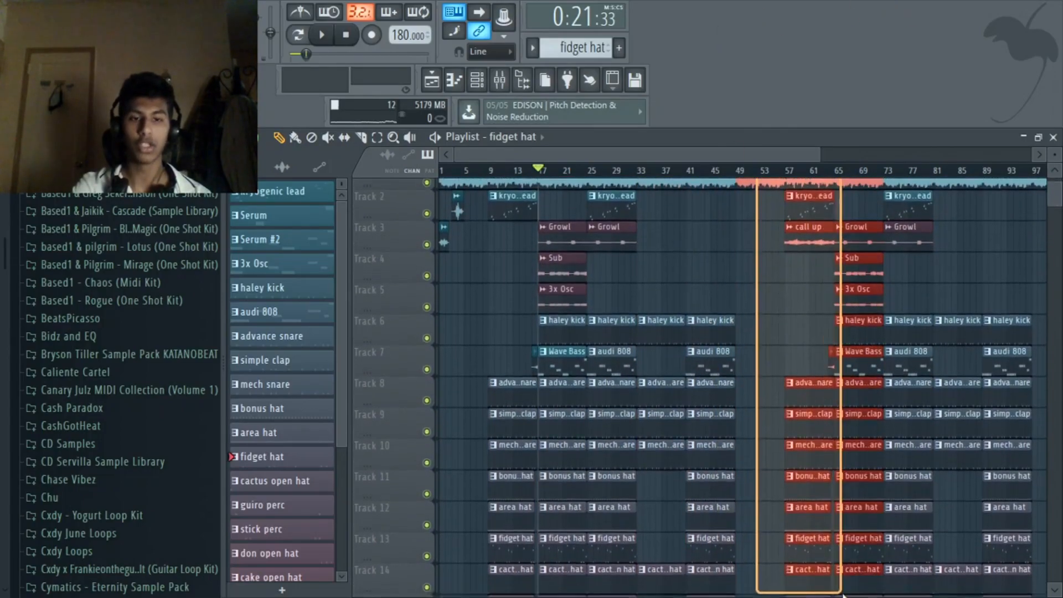
scroll("right", 3)
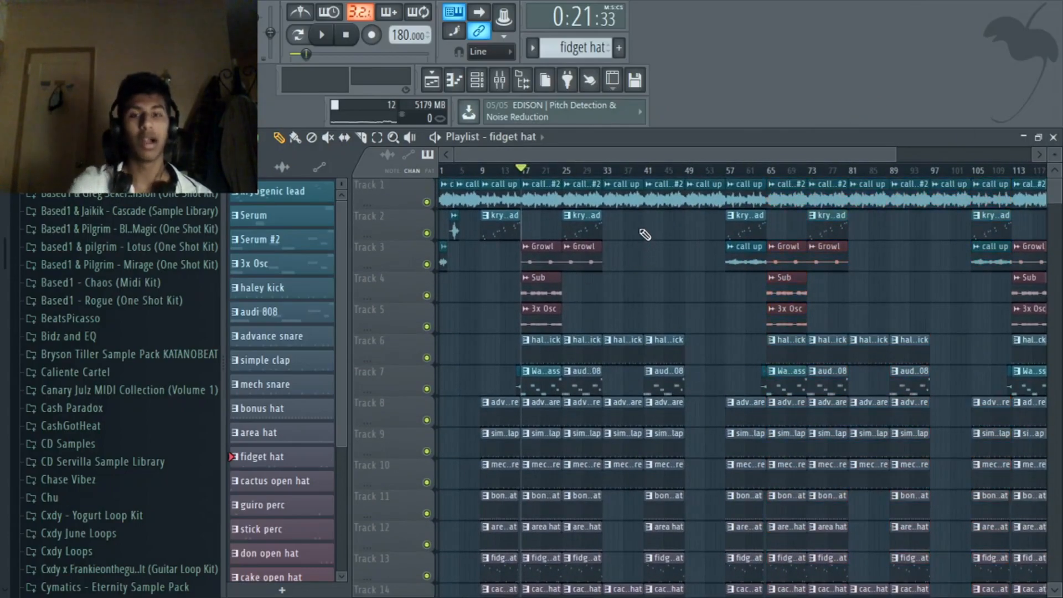
left_click(479, 171)
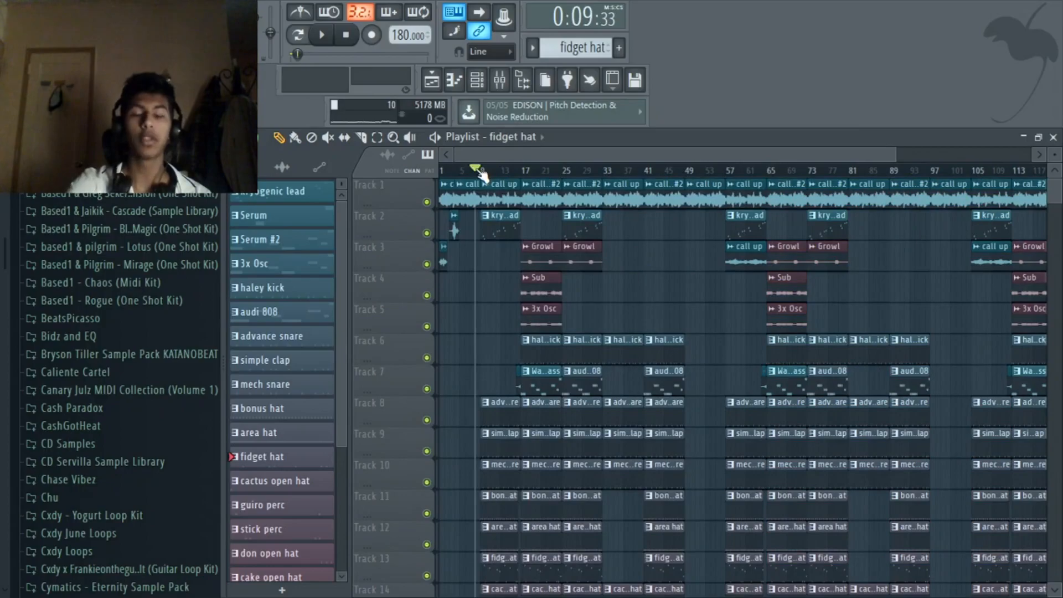
left_click(321, 34)
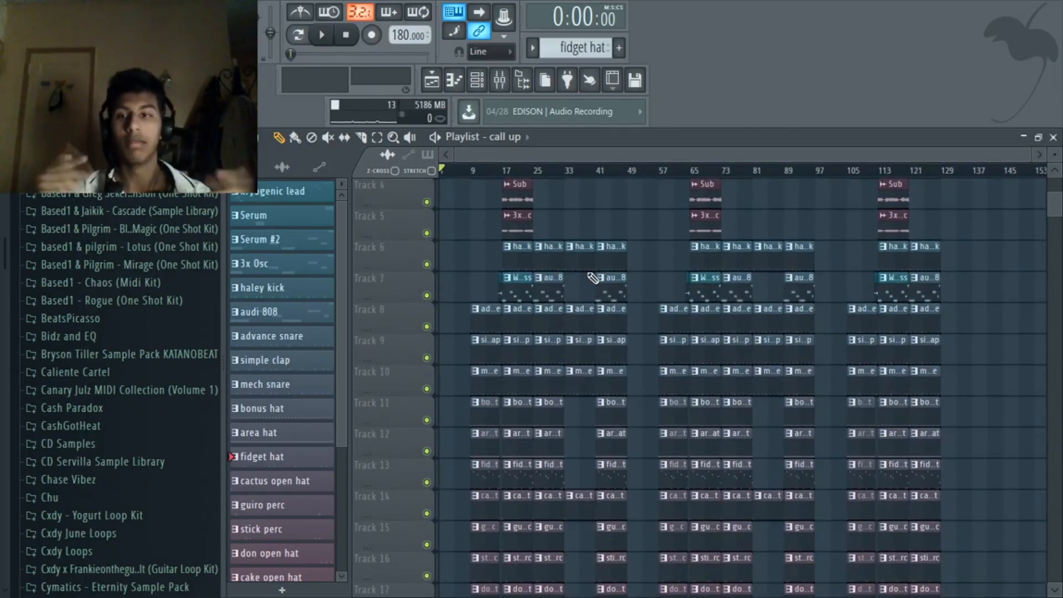
scroll("up", 3)
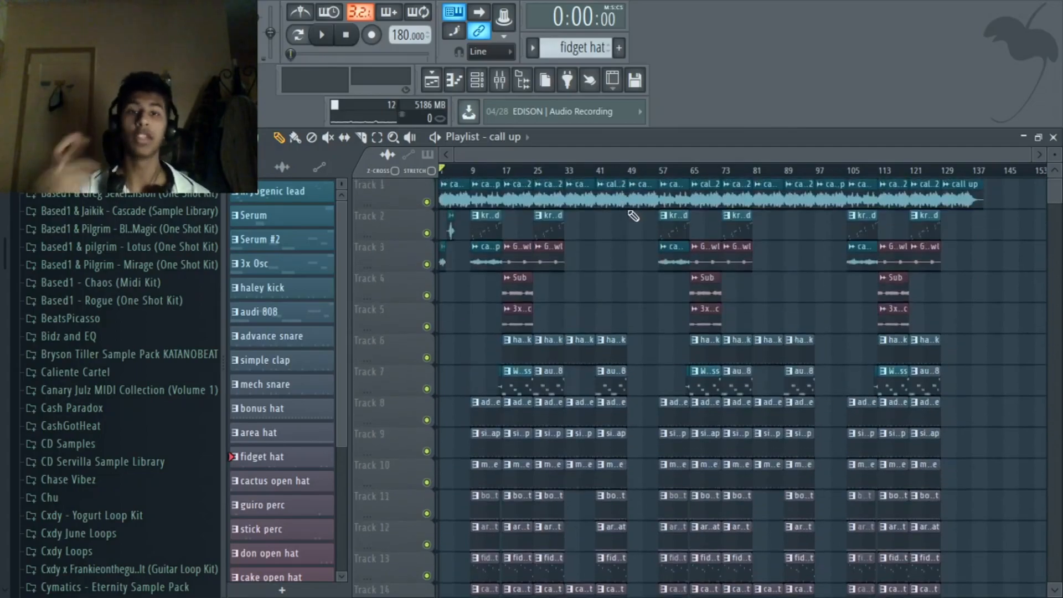